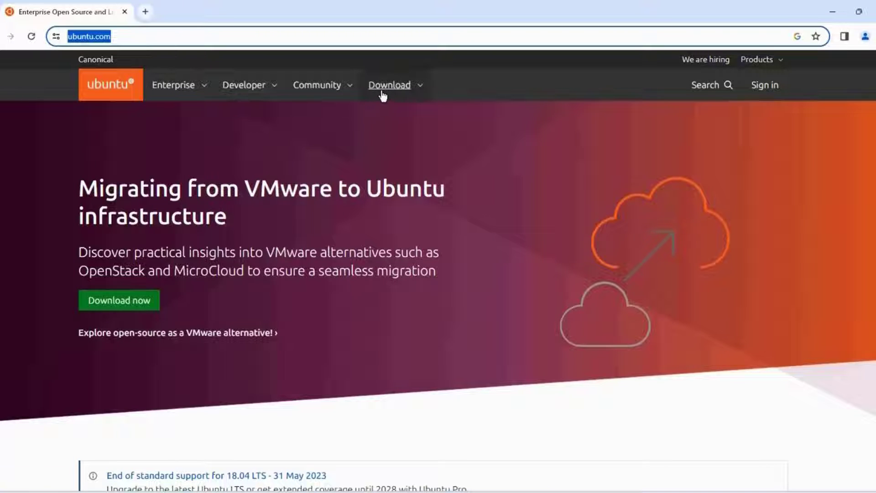
# Download the Ubuntu 23.10 desktop image from ubuntu.com's Get Ubuntu Desktop page.
pyautogui.click(389, 85)
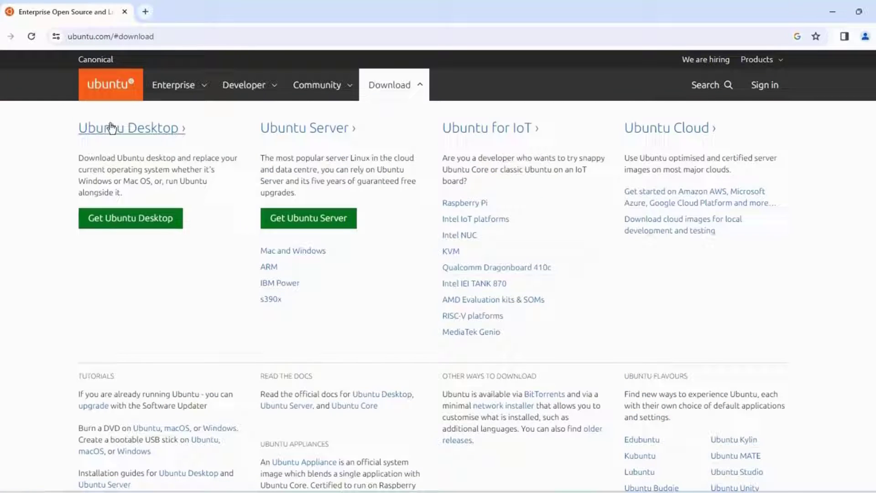
pyautogui.moveTo(151, 222)
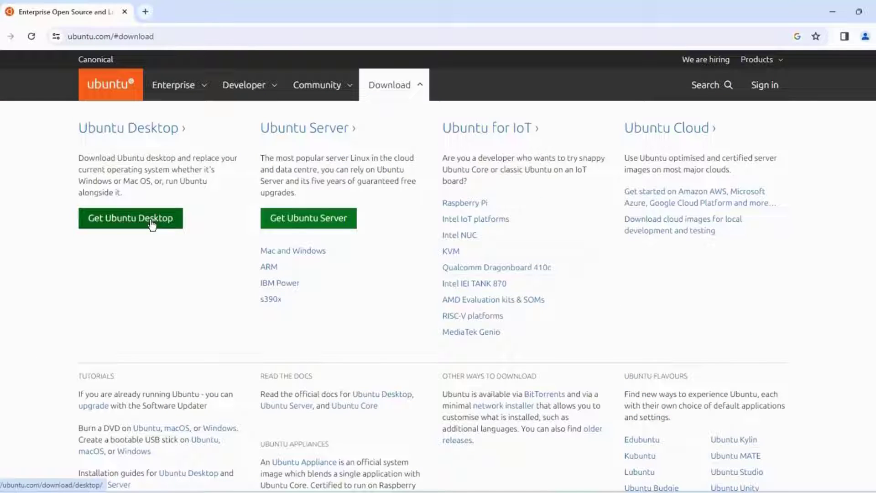
pyautogui.click(130, 218)
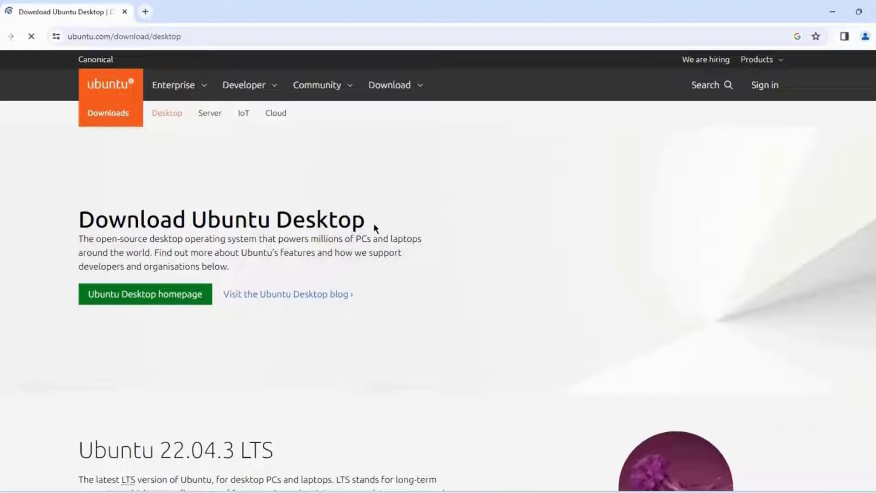
pyautogui.scroll(-3)
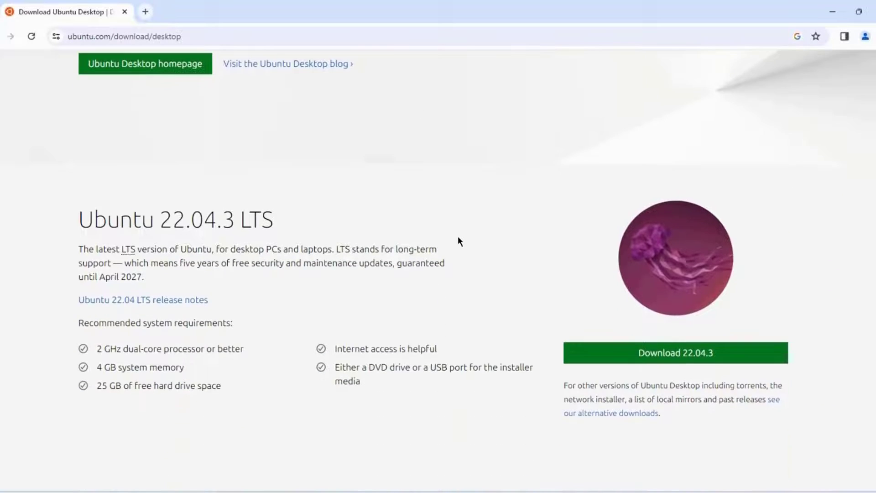
pyautogui.scroll(-3)
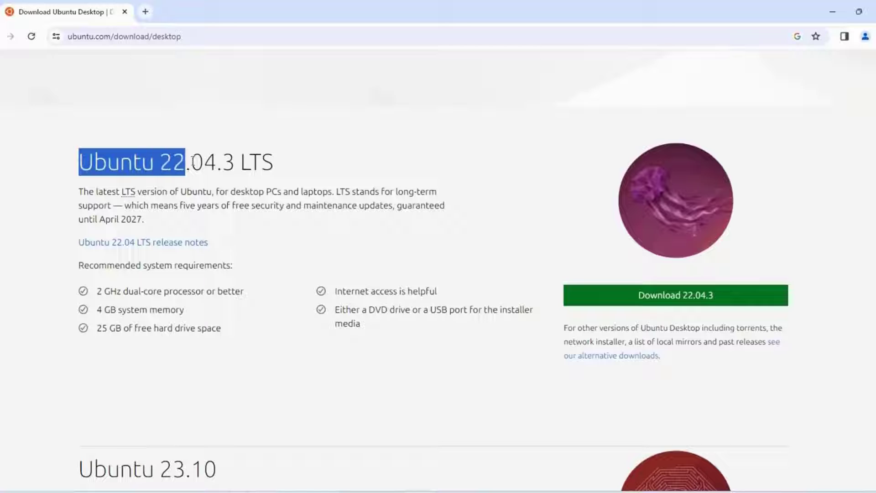
pyautogui.moveTo(184, 161); pyautogui.dragTo(220, 162)
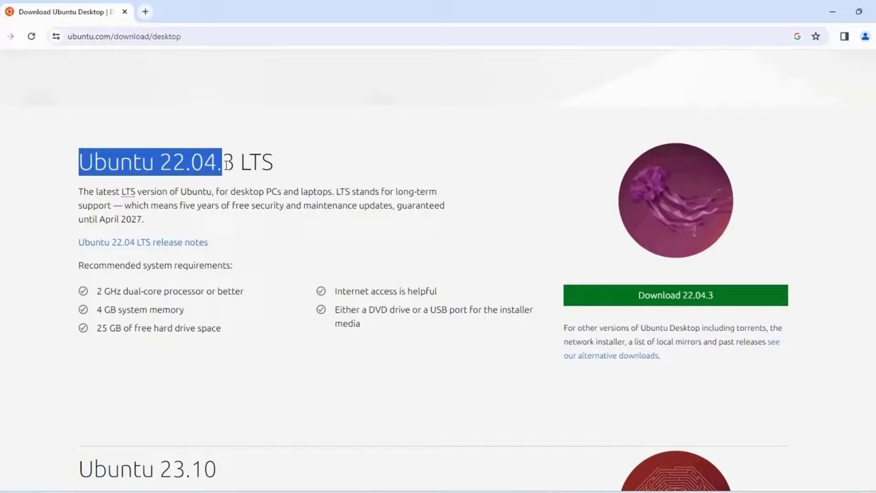
pyautogui.click(425, 238)
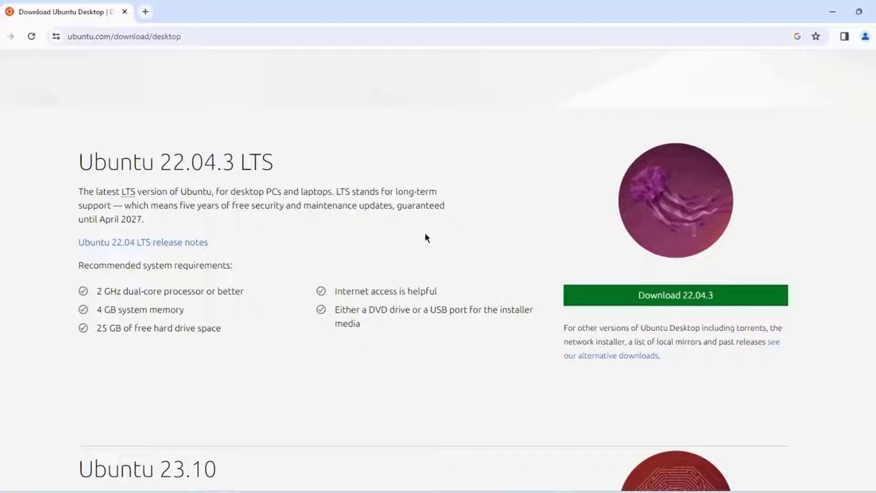
pyautogui.moveTo(192, 302)
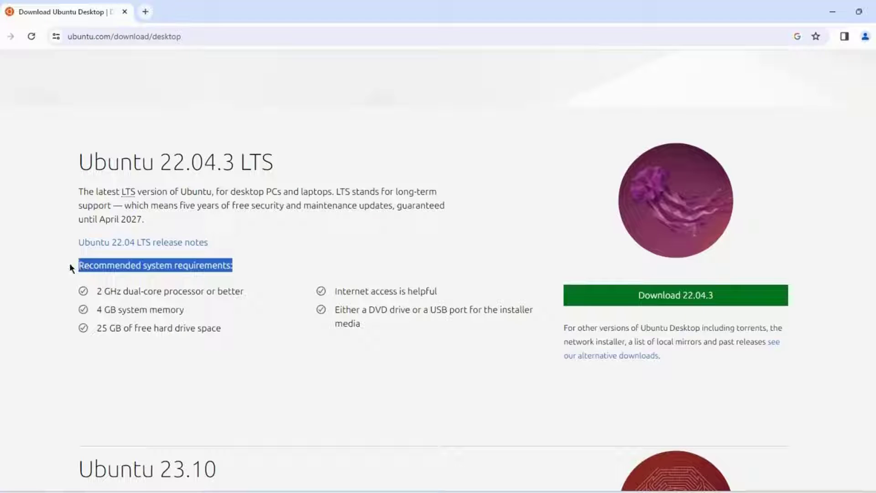
pyautogui.scroll(-3)
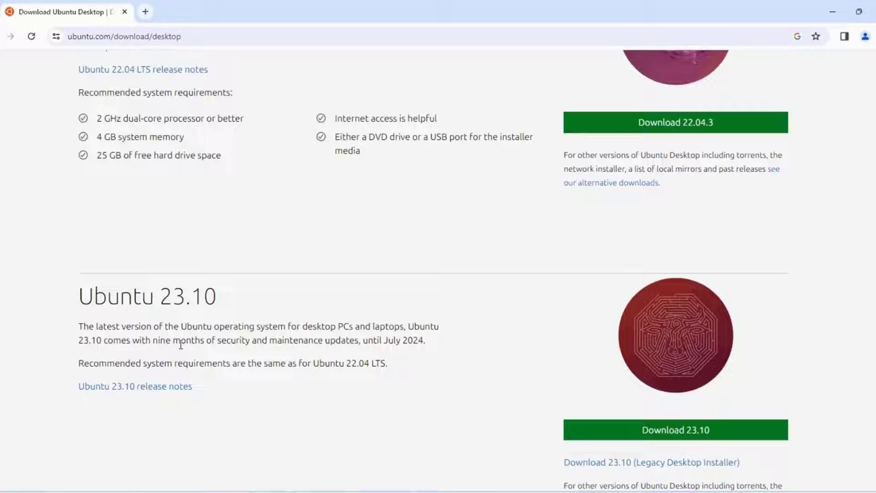
pyautogui.scroll(-3)
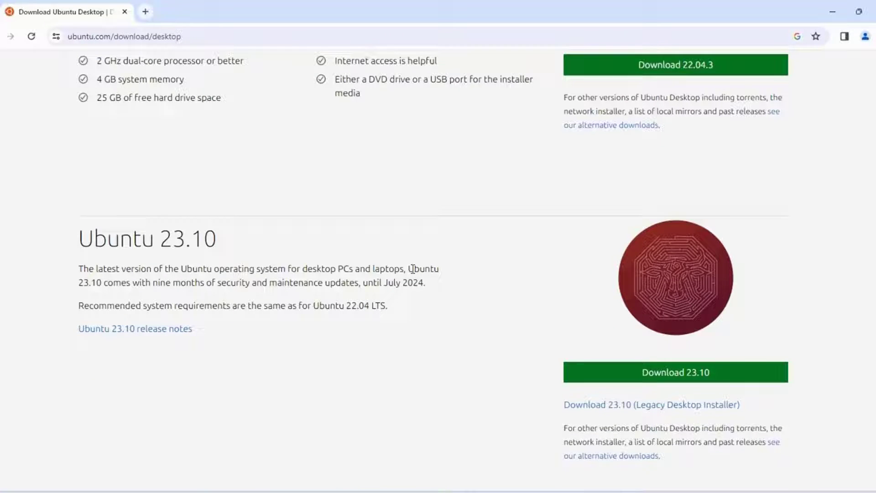
pyautogui.click(674, 372)
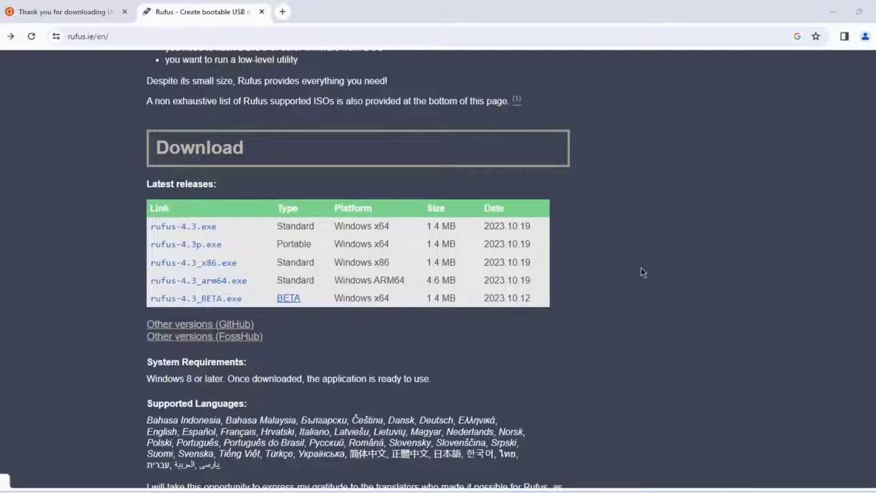
pyautogui.moveTo(473, 165)
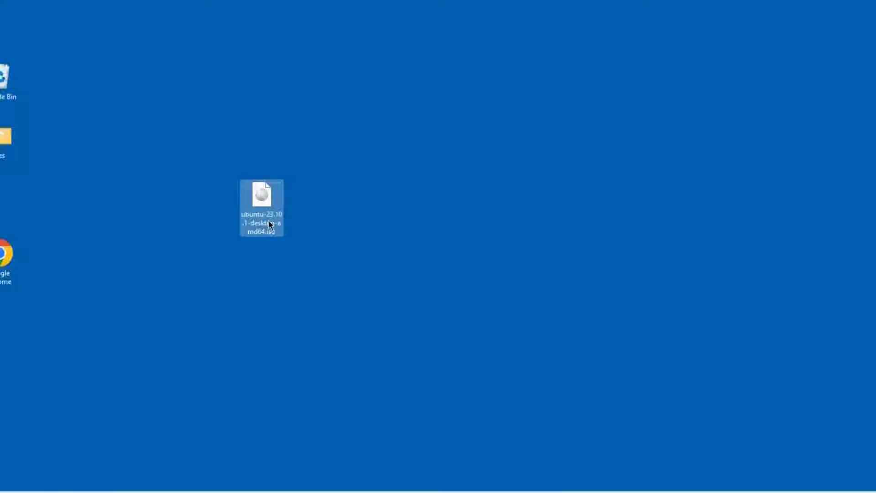
pyautogui.moveTo(260, 208)
pyautogui.write('rufu')
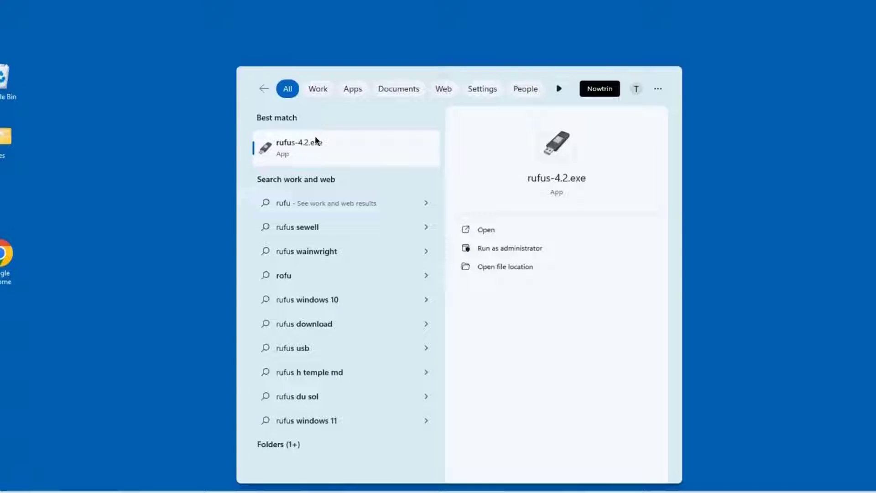
pyautogui.moveTo(319, 153)
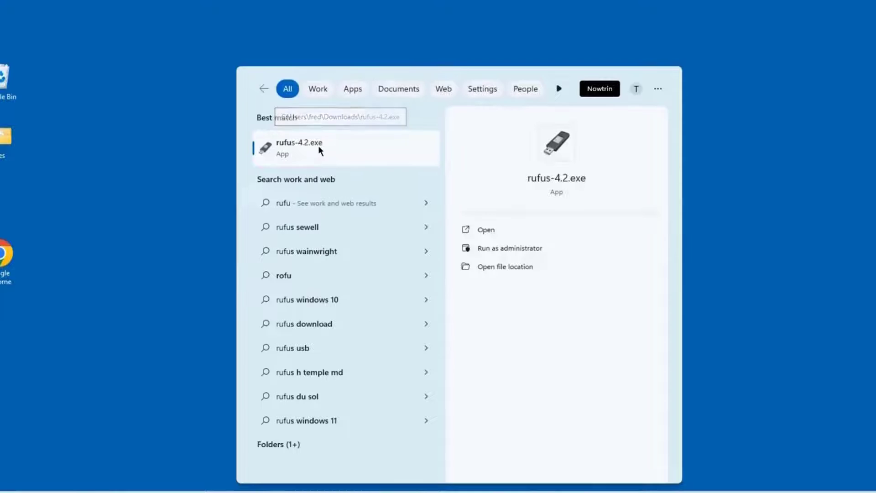
# Launch Rufus, load ubuntu-23.10.1-desktop-amd64.iso as the boot image and select the volume label.
pyautogui.click(300, 148)
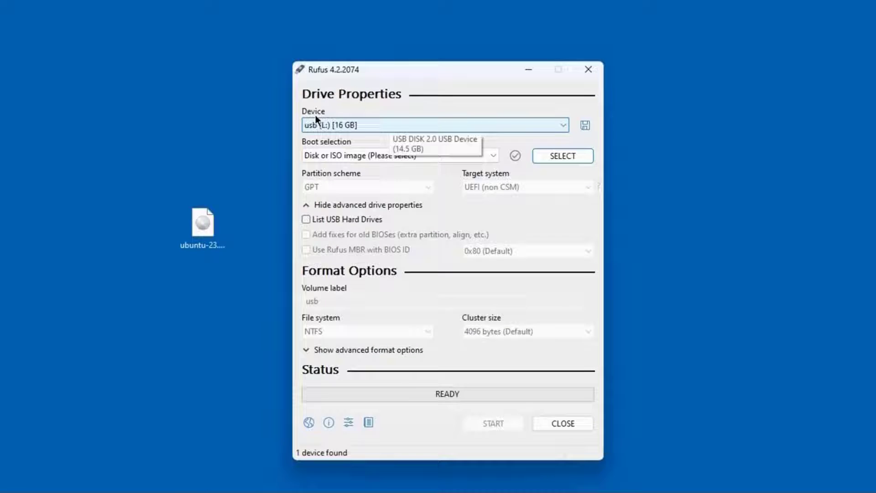
pyautogui.moveTo(355, 122)
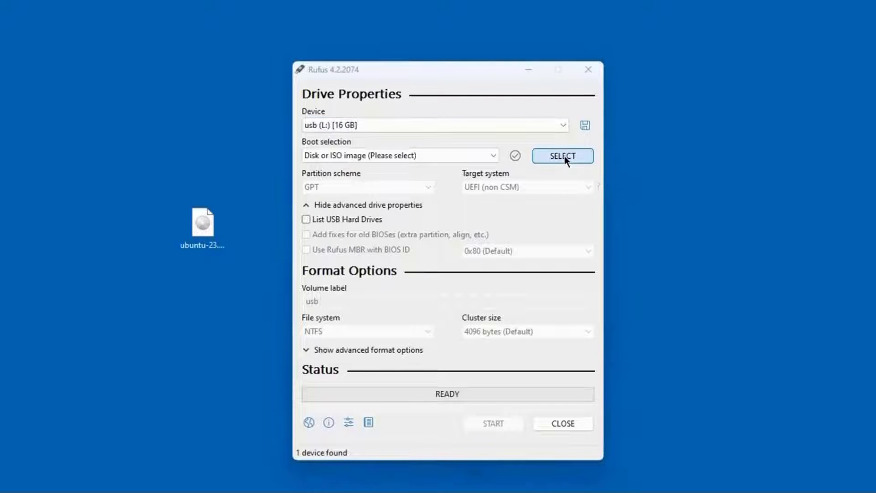
pyautogui.click(563, 156)
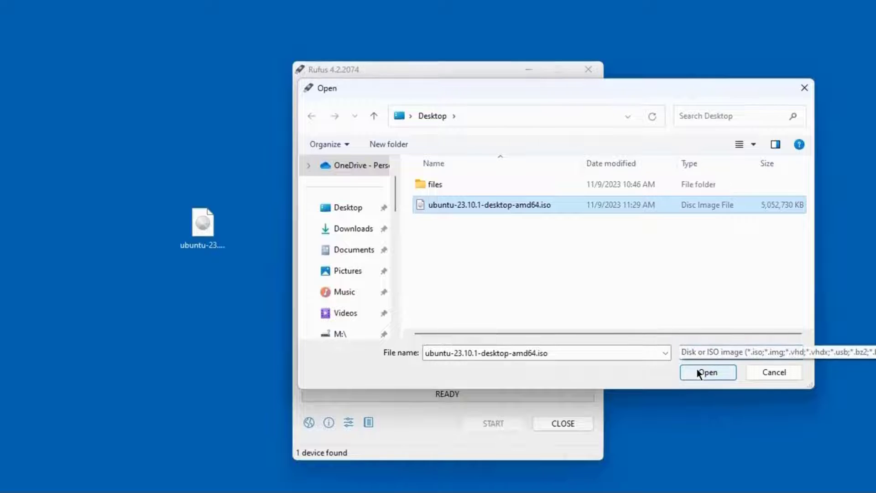
pyautogui.click(708, 372)
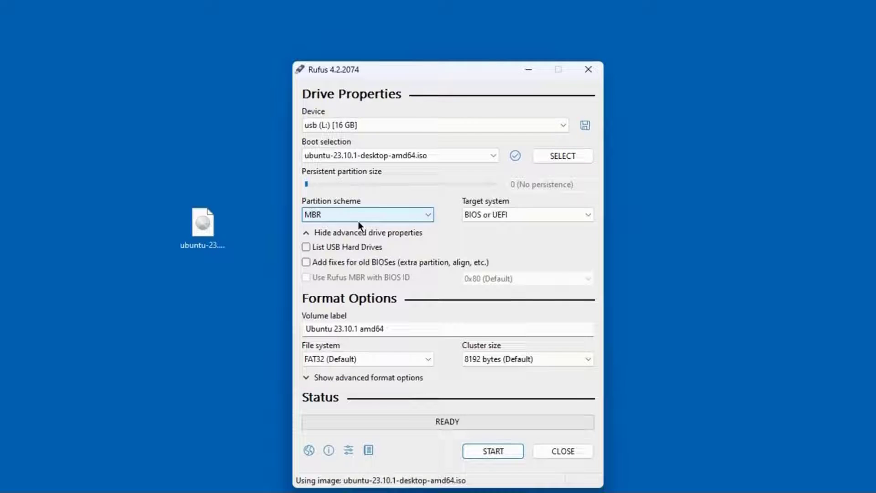
pyautogui.click(386, 328)
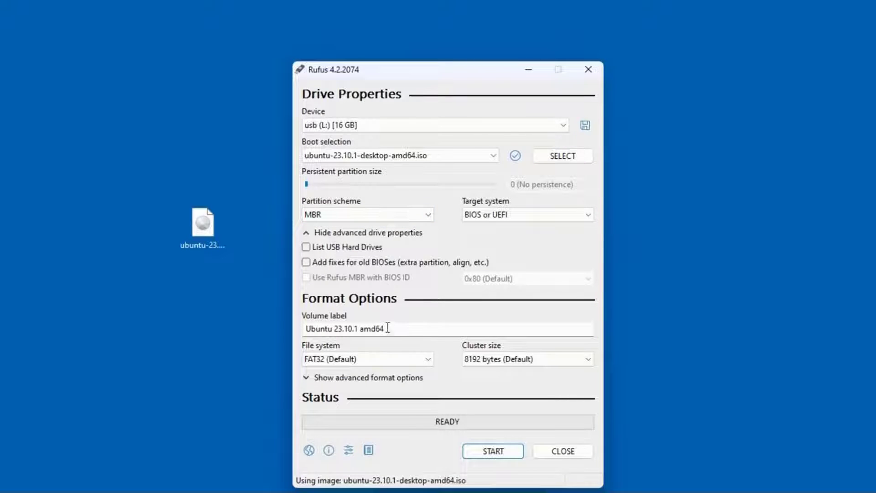
pyautogui.tripleClick(345, 328)
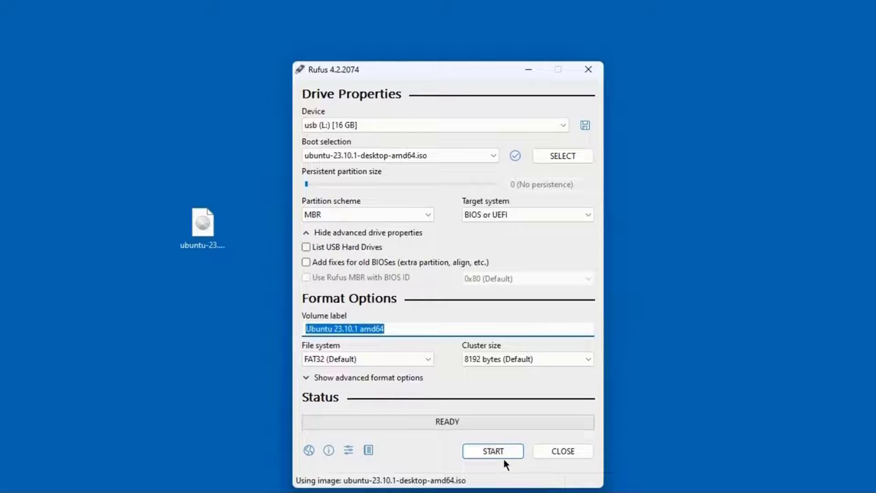
# Write the image in ISO Image mode, allowing the Grub download and erasing the USB drive.
pyautogui.click(492, 451)
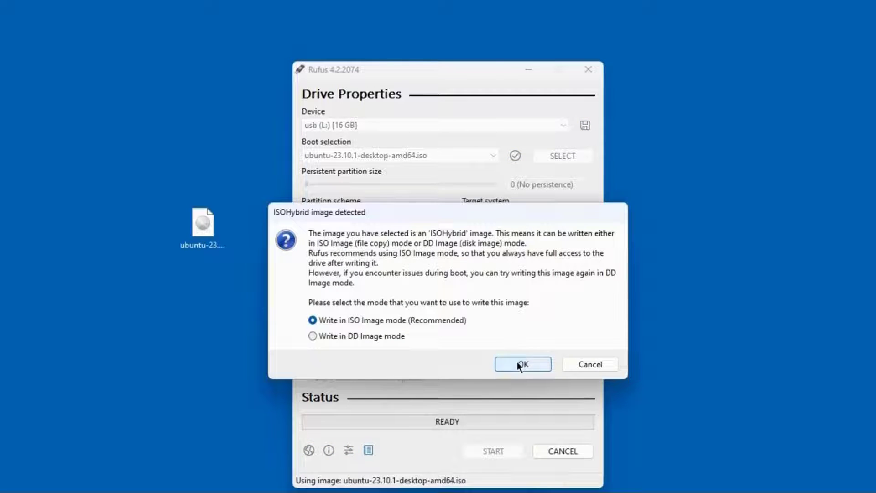
pyautogui.click(522, 364)
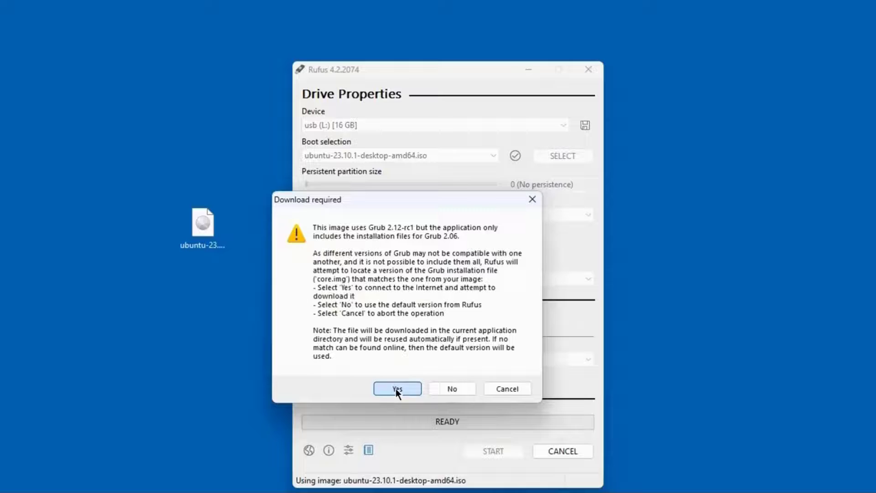
pyautogui.click(397, 388)
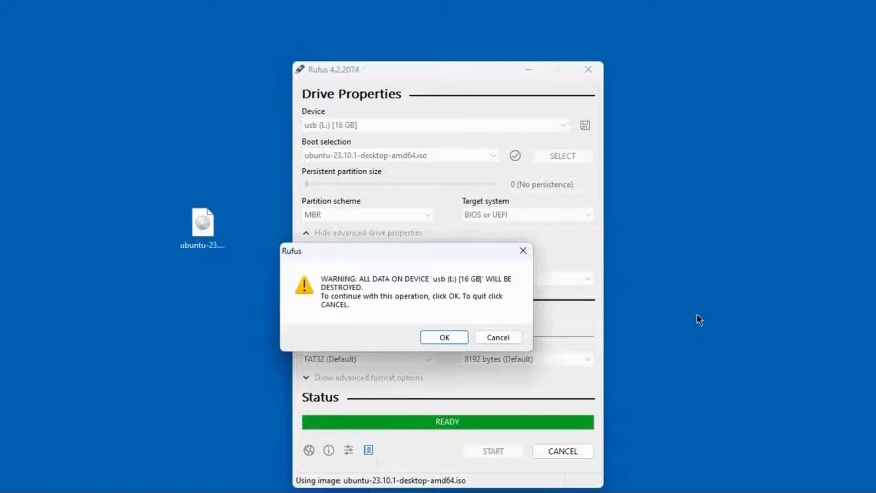
pyautogui.moveTo(344, 290)
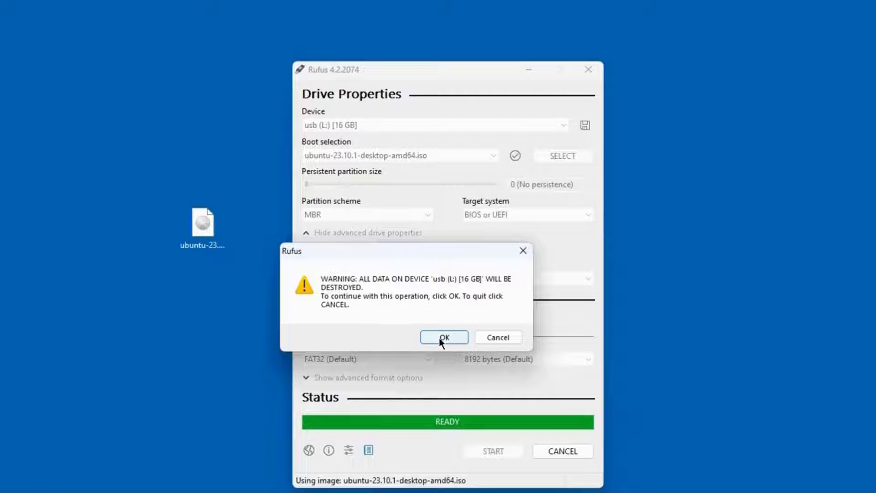
pyautogui.click(444, 337)
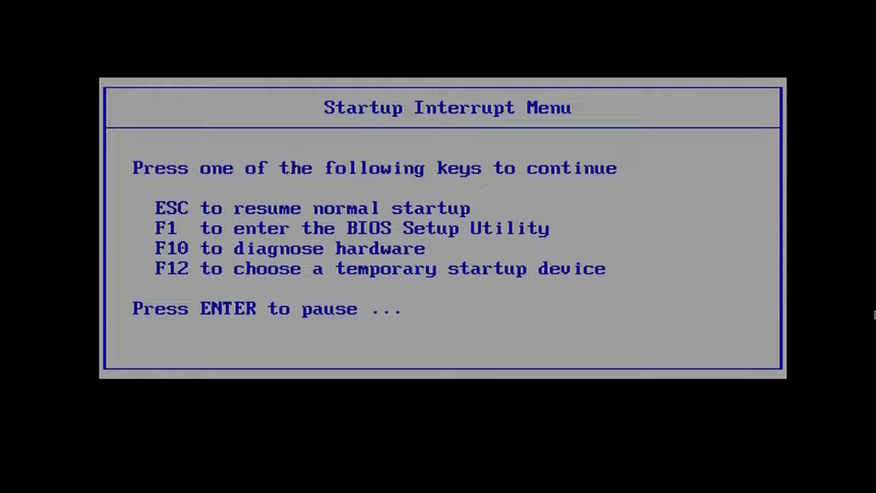
# Enter BIOS Setup with F1 and confirm USB UEFI BIOS Support is Enabled under Config > USB.
pyautogui.press('f1')
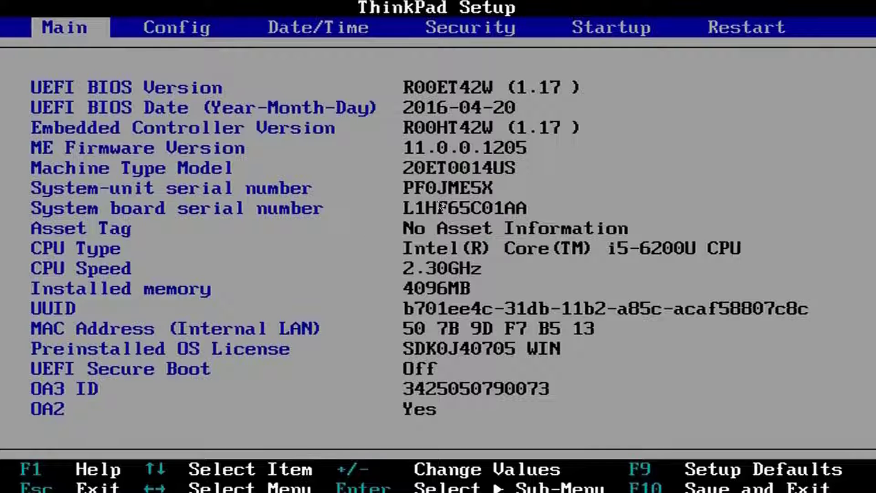
pyautogui.moveTo(506, 256)
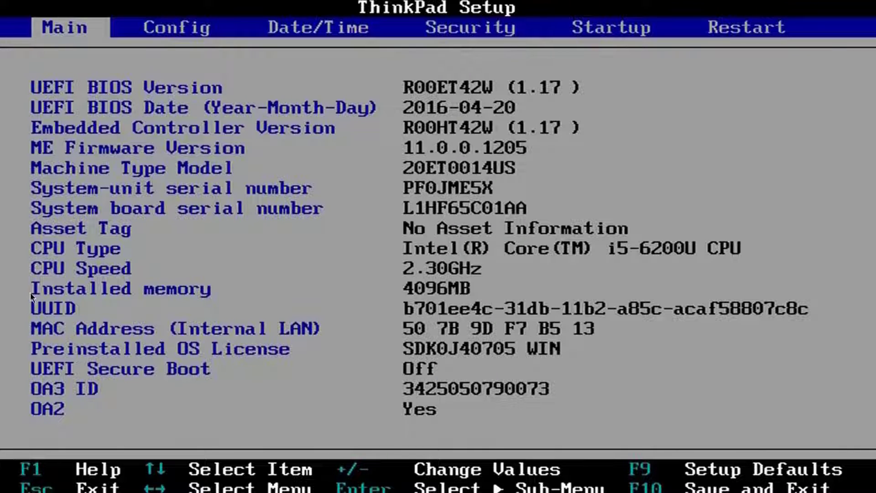
pyautogui.moveTo(416, 280)
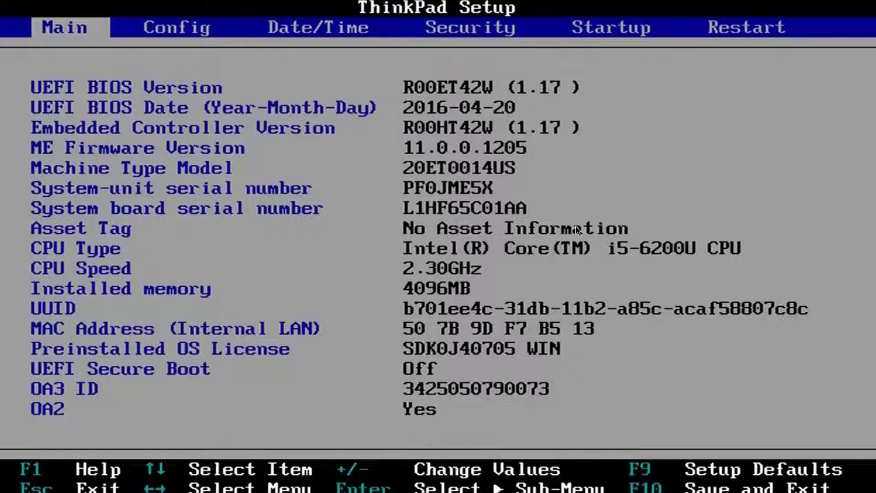
pyautogui.click(176, 28)
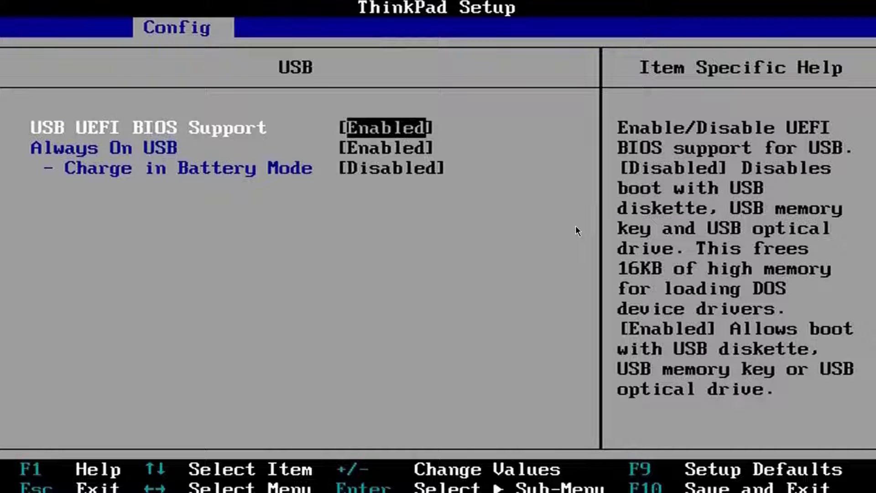
pyautogui.click(469, 27)
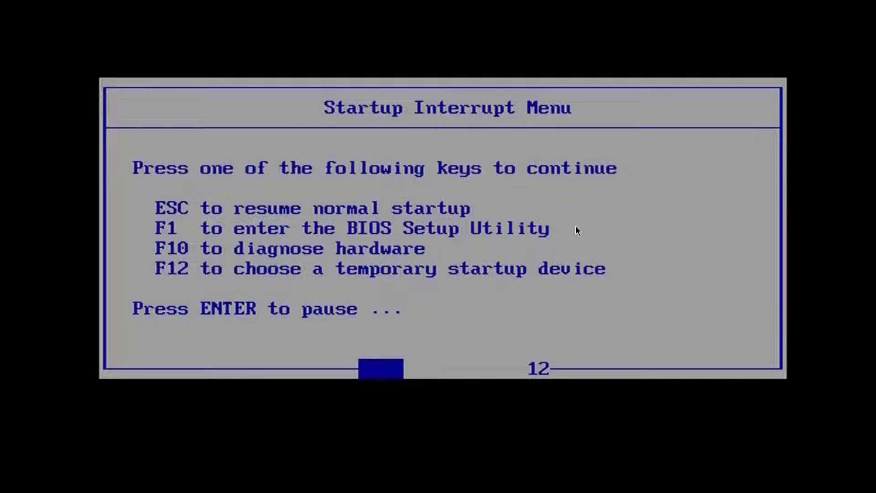
pyautogui.press('F12')
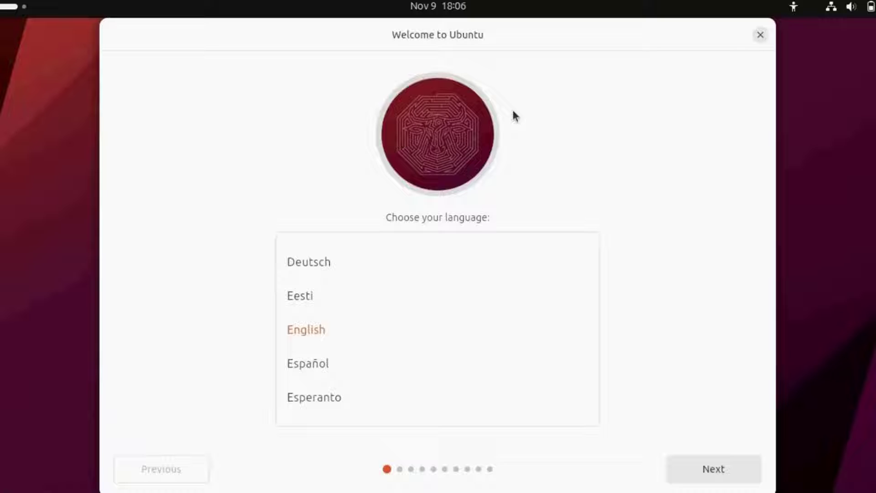
pyautogui.moveTo(350, 306)
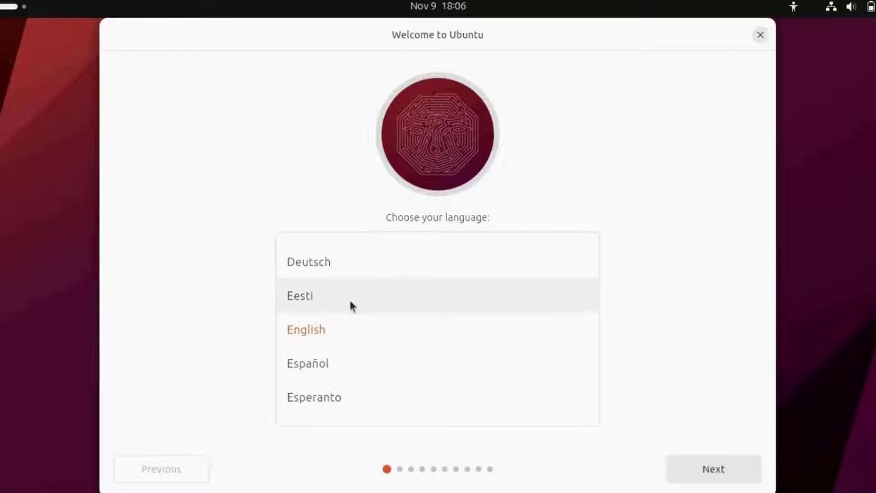
pyautogui.moveTo(566, 468)
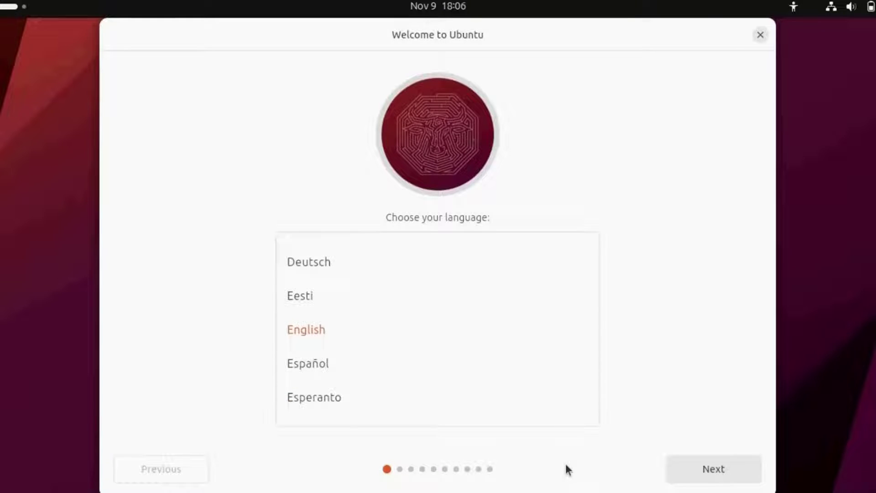
# Choose English, Install Ubuntu and the English (US) keyboard layout.
pyautogui.click(713, 481)
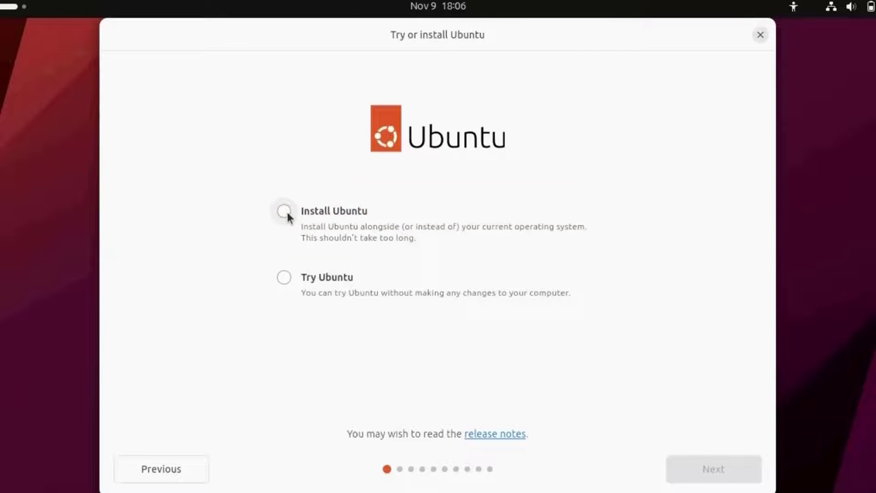
pyautogui.click(283, 211)
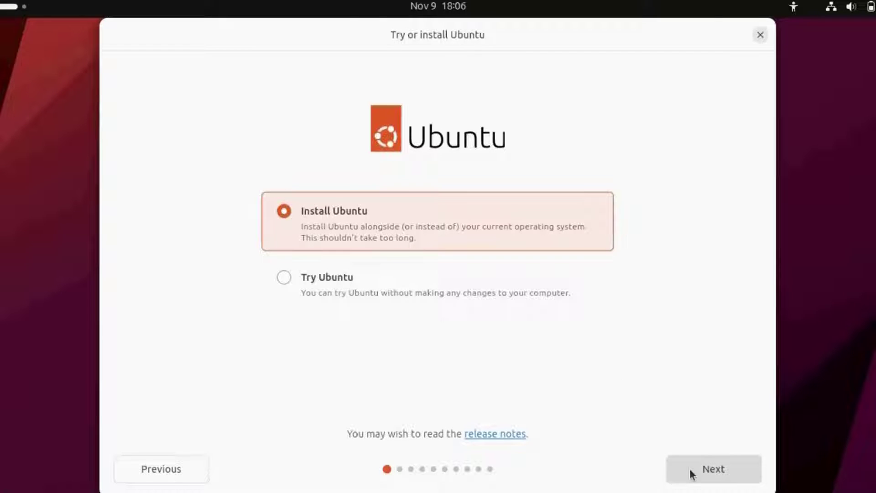
pyautogui.click(713, 481)
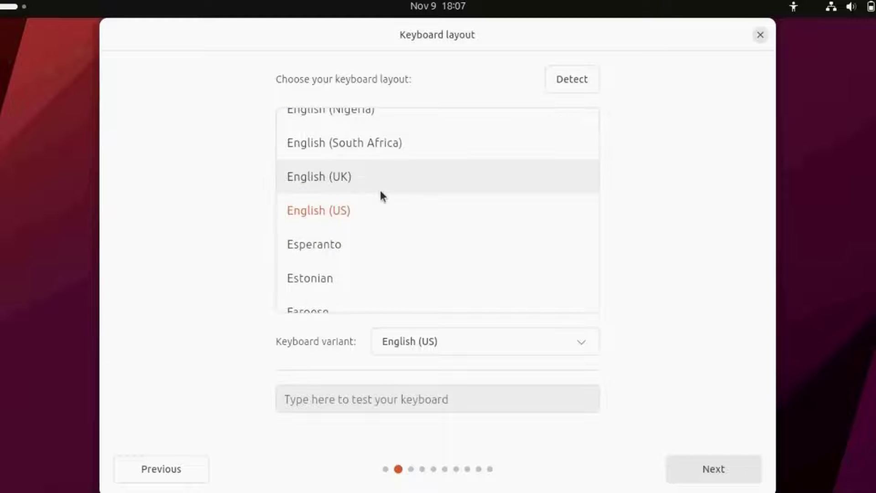
pyautogui.moveTo(517, 331)
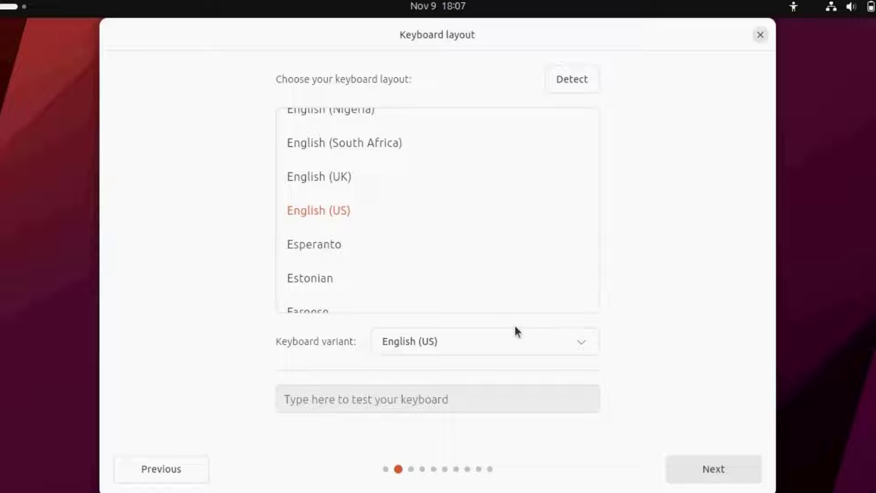
pyautogui.click(712, 469)
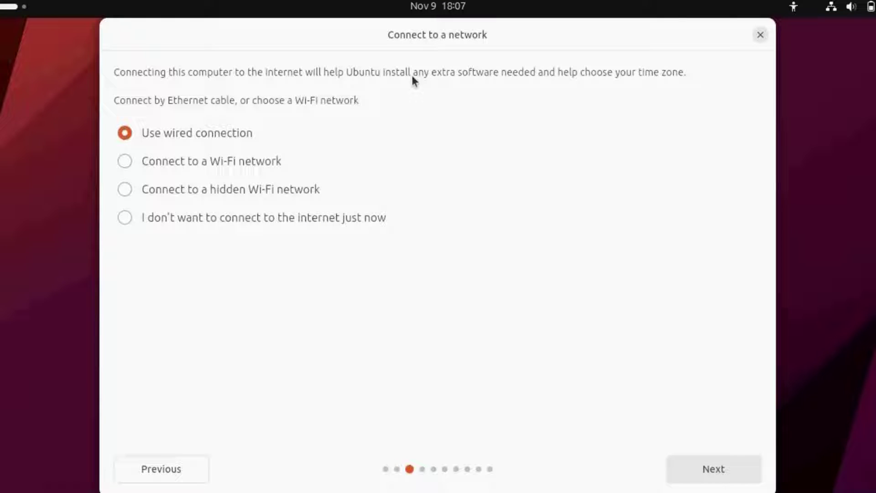
pyautogui.moveTo(226, 150)
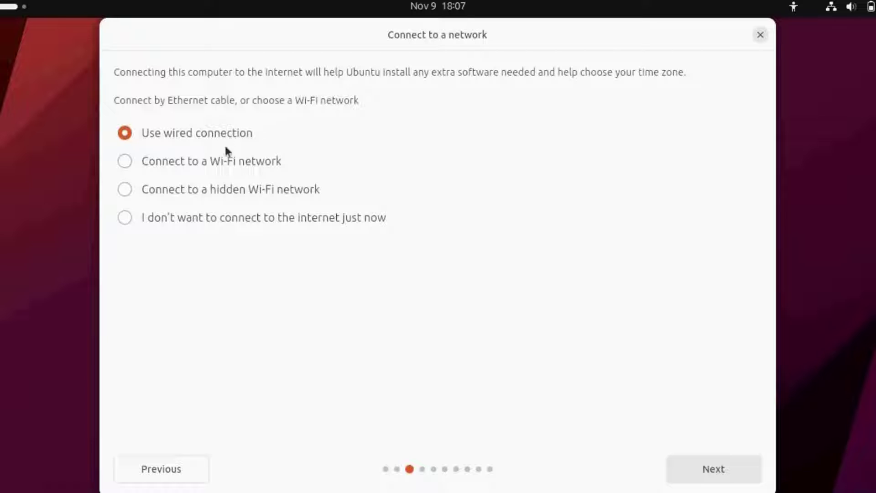
pyautogui.moveTo(194, 137)
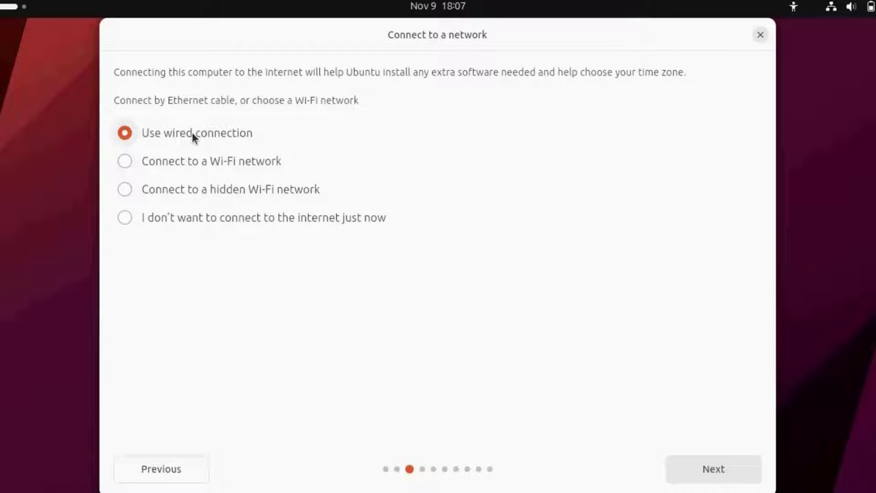
pyautogui.moveTo(308, 177)
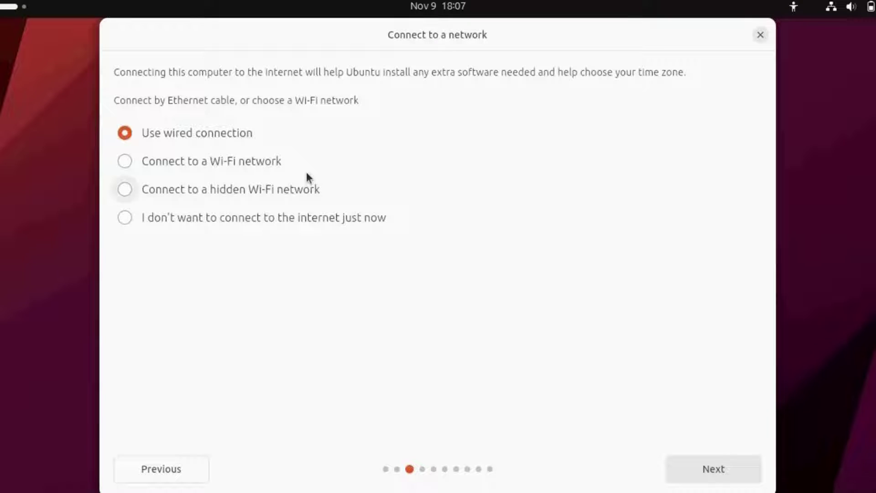
pyautogui.moveTo(357, 206)
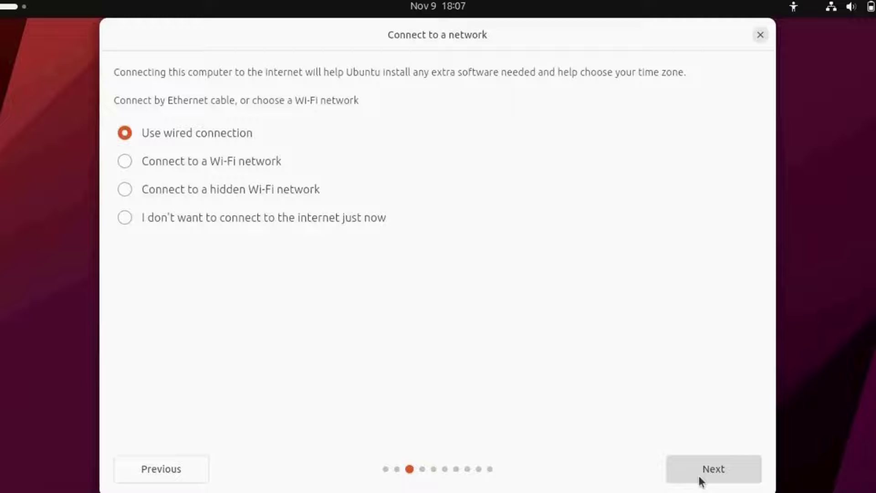
# Use the wired connection, skip the installer update, dismiss the power warning, and keep Default installation.
pyautogui.click(714, 469)
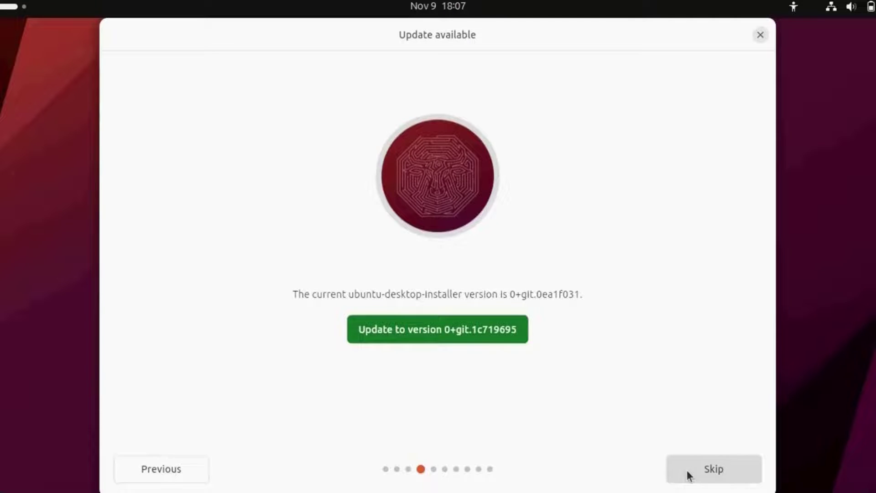
pyautogui.click(714, 469)
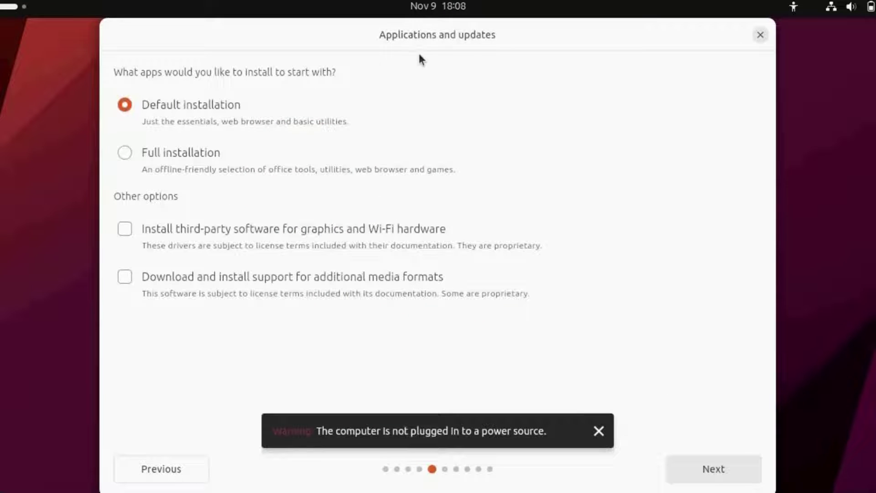
pyautogui.moveTo(494, 64)
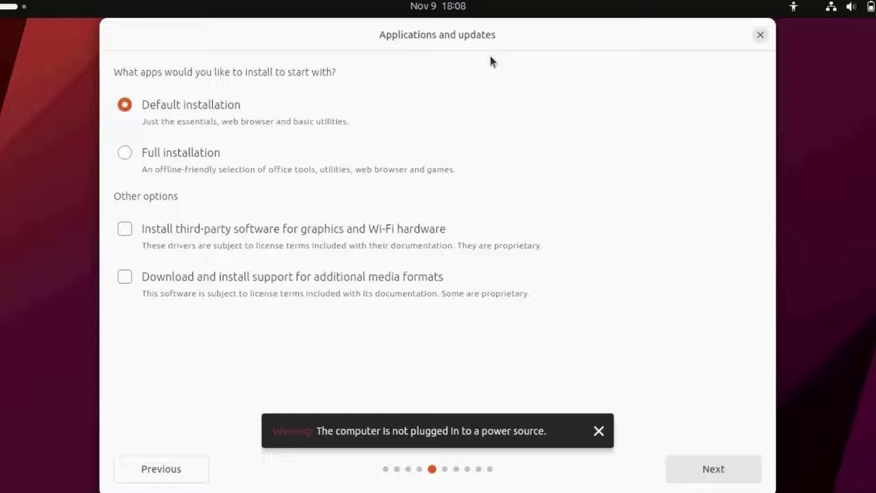
pyautogui.moveTo(355, 451)
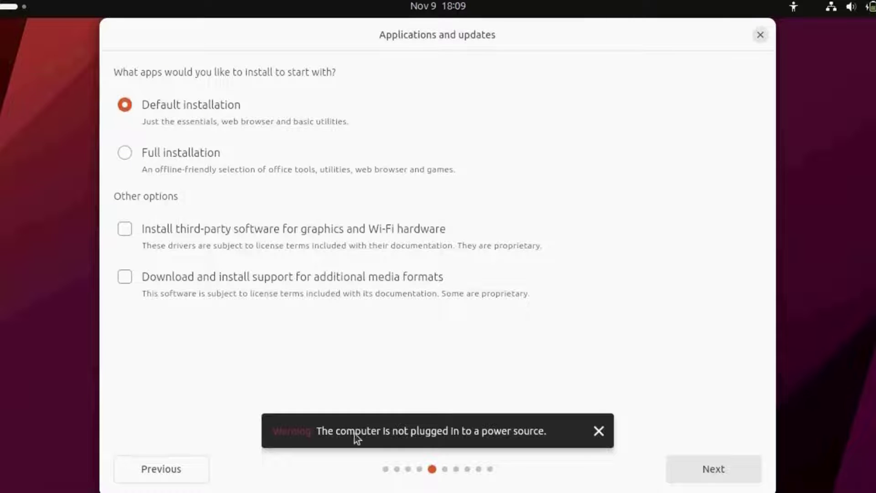
pyautogui.moveTo(469, 457)
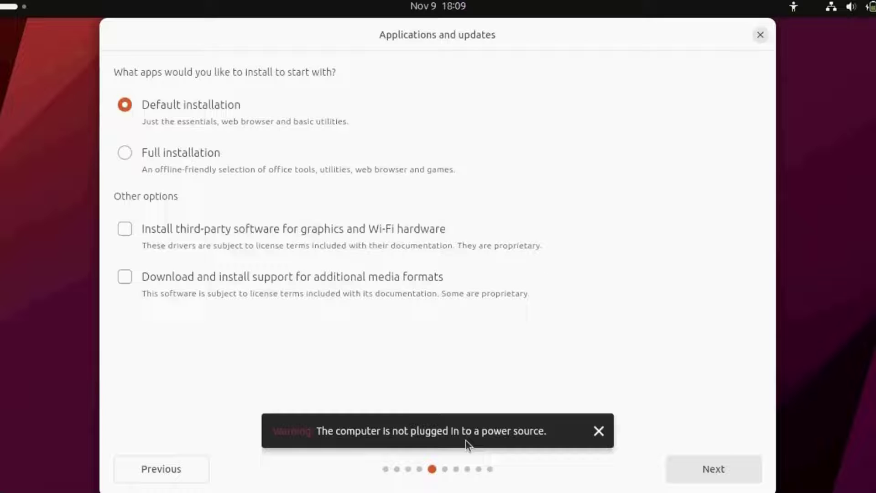
pyautogui.moveTo(531, 443)
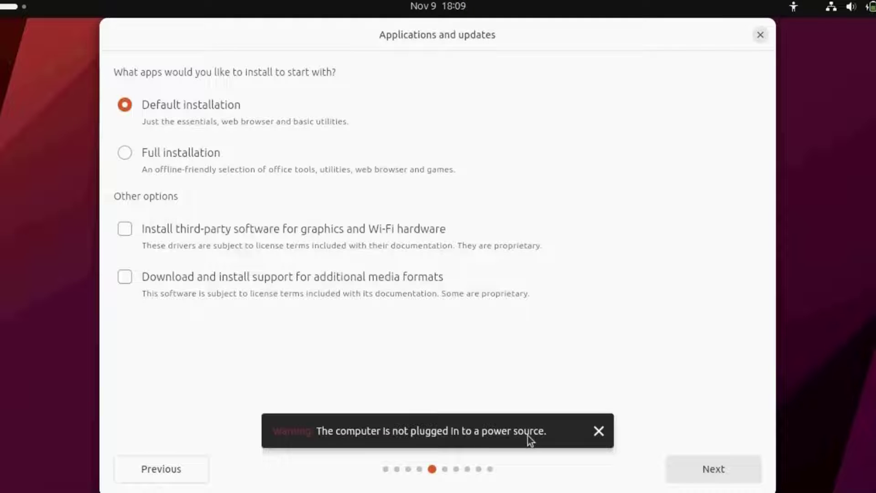
pyautogui.click(598, 430)
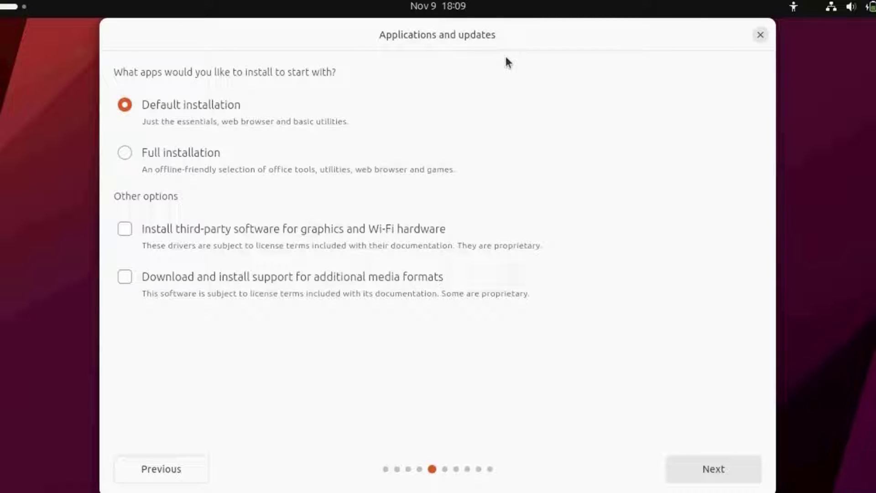
pyautogui.moveTo(228, 91)
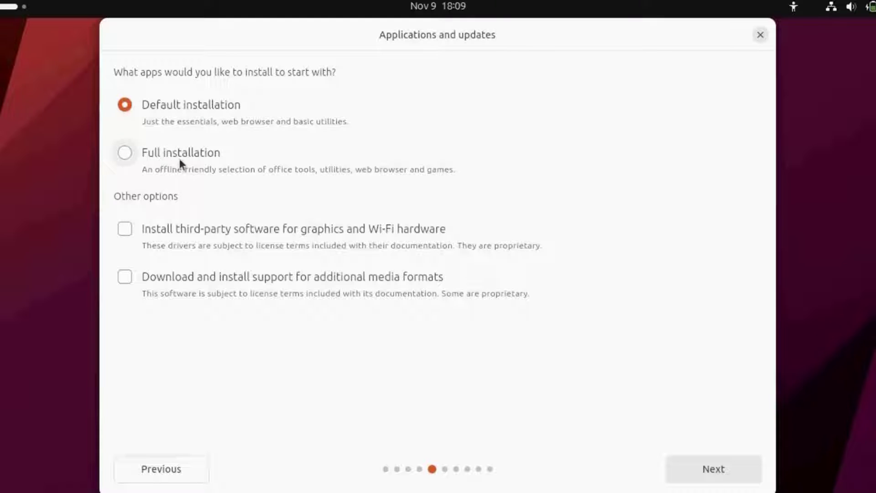
pyautogui.moveTo(223, 105)
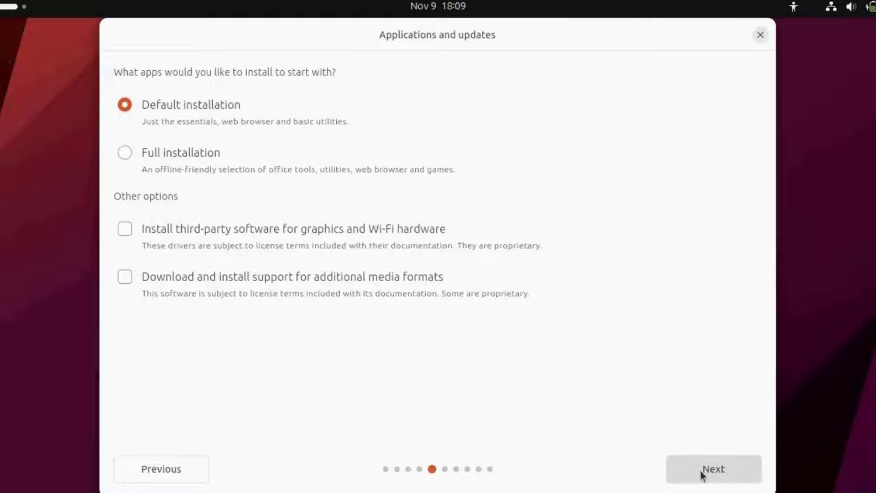
pyautogui.click(712, 469)
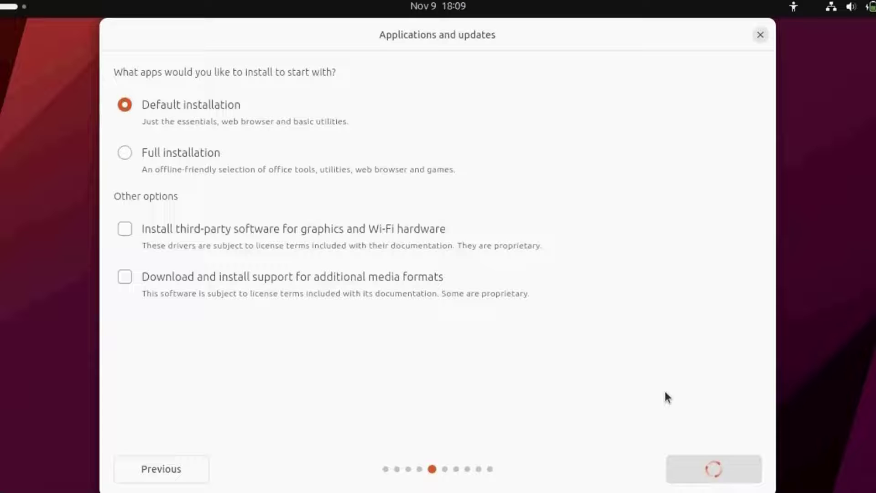
# Keep the default installation type and proceed to the Ready to install summary.
pyautogui.click(712, 473)
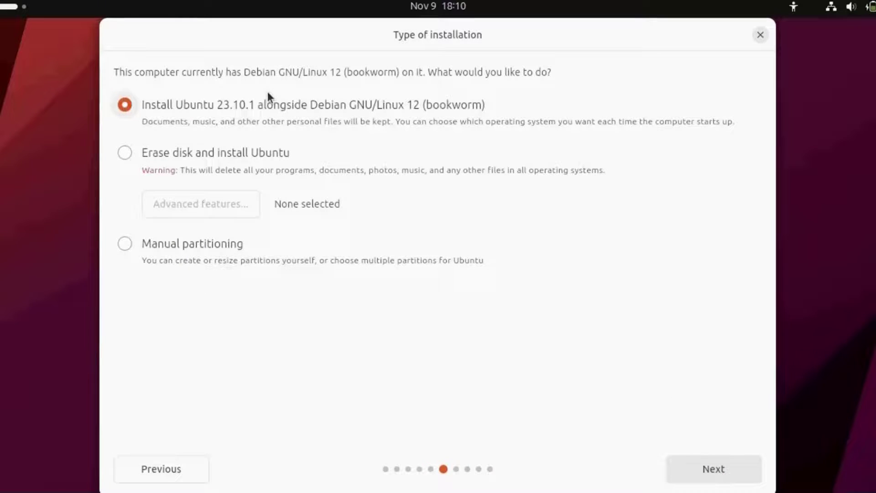
pyautogui.moveTo(189, 150)
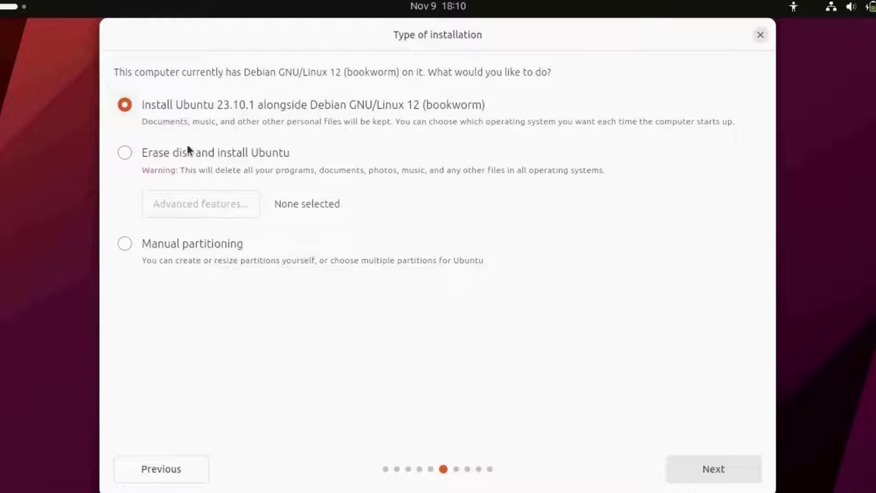
pyautogui.moveTo(184, 124)
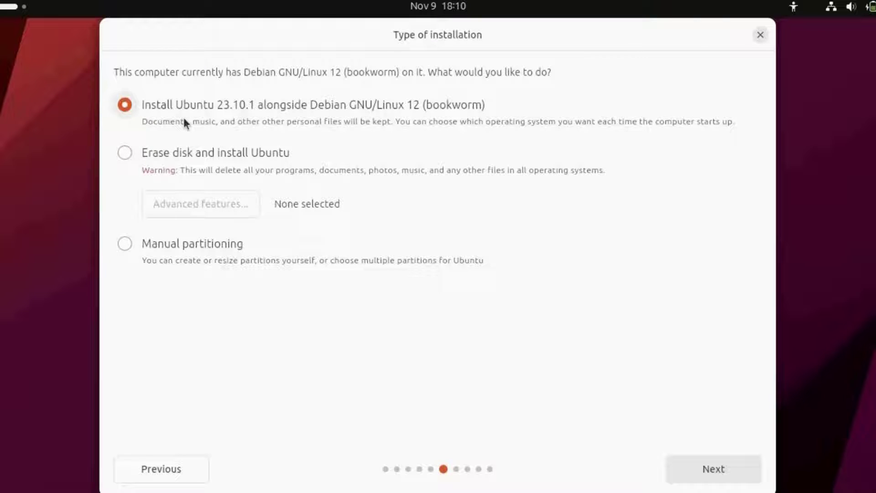
pyautogui.moveTo(175, 173)
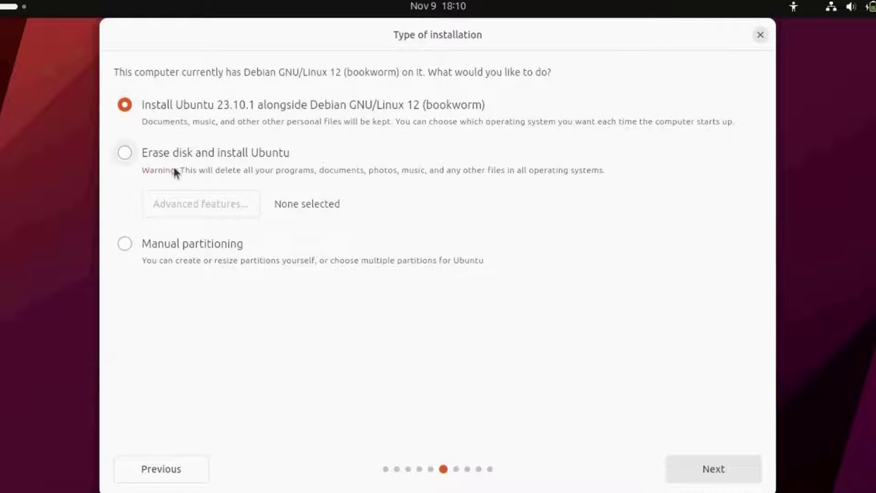
pyautogui.moveTo(302, 167)
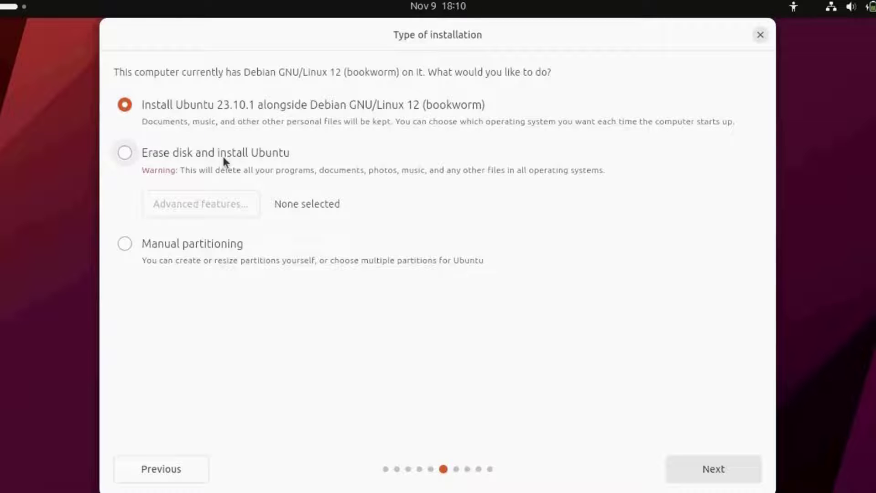
pyautogui.moveTo(253, 157)
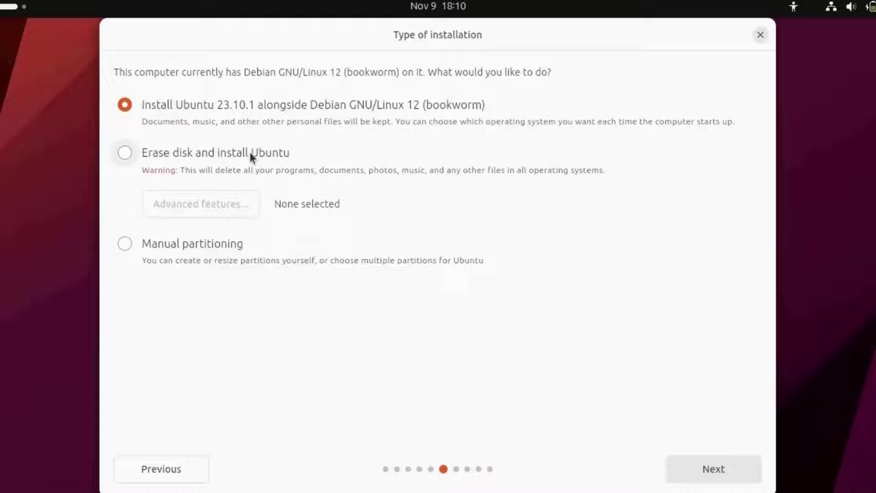
pyautogui.click(714, 469)
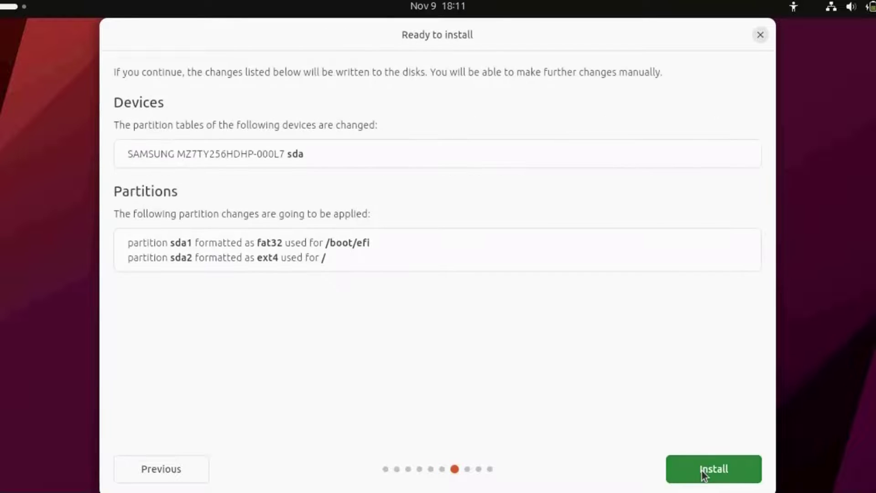
pyautogui.moveTo(143, 97)
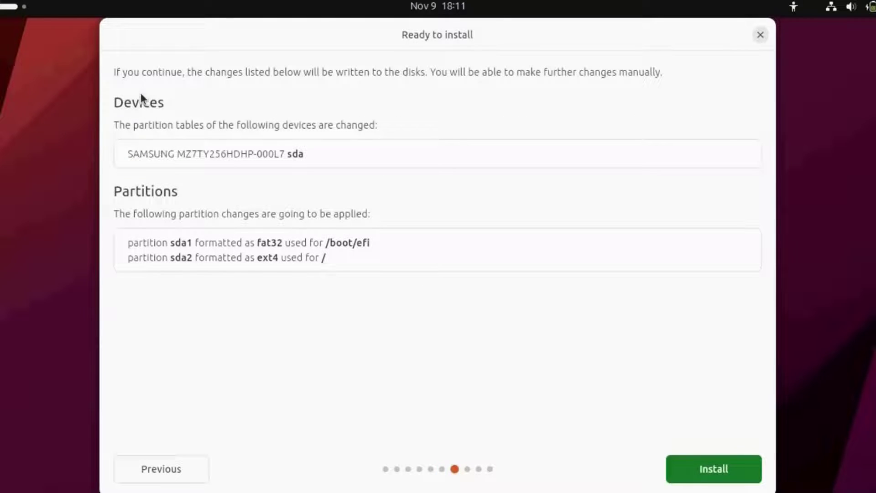
pyautogui.moveTo(227, 130)
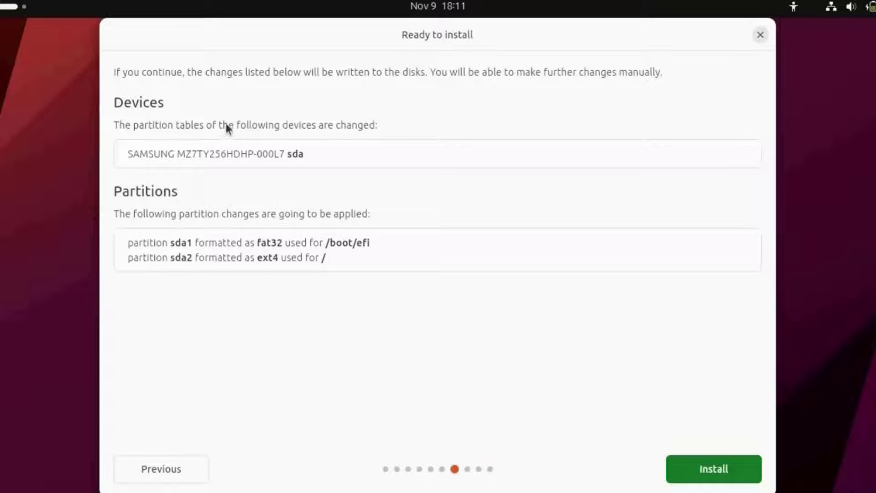
pyautogui.moveTo(384, 163)
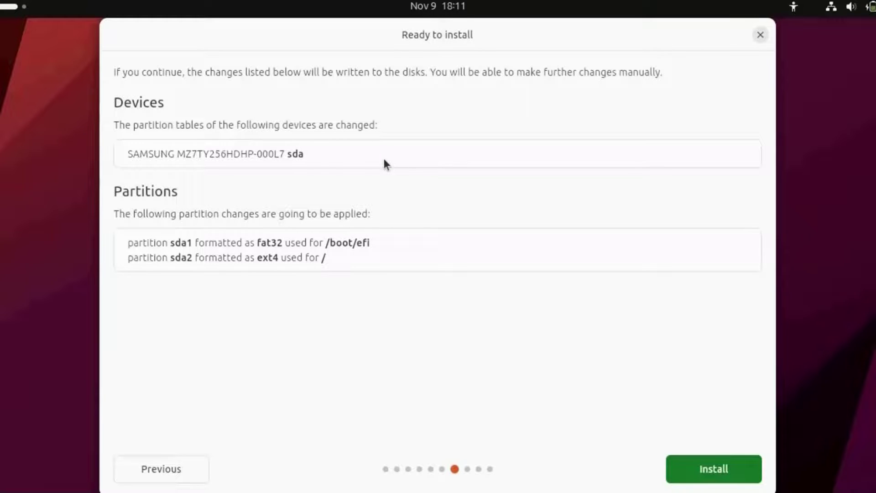
pyautogui.moveTo(691, 458)
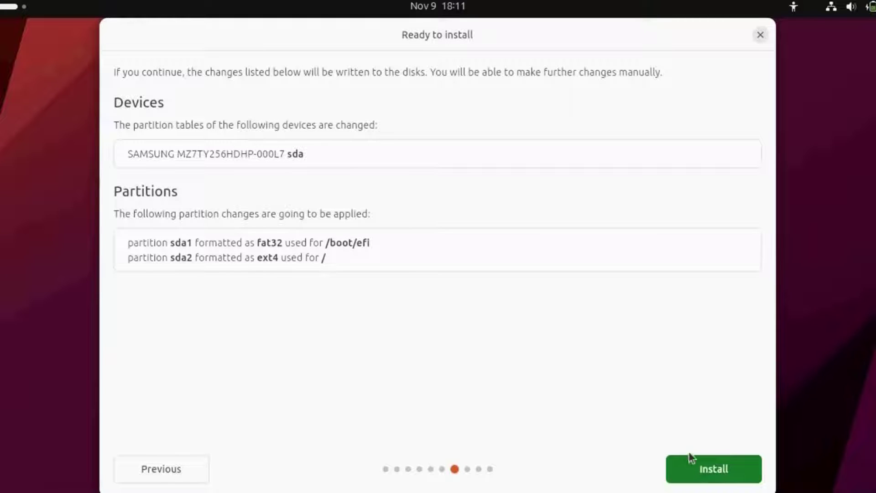
# Start the install, keep the America/New York timezone, and submit the account details.
pyautogui.click(712, 481)
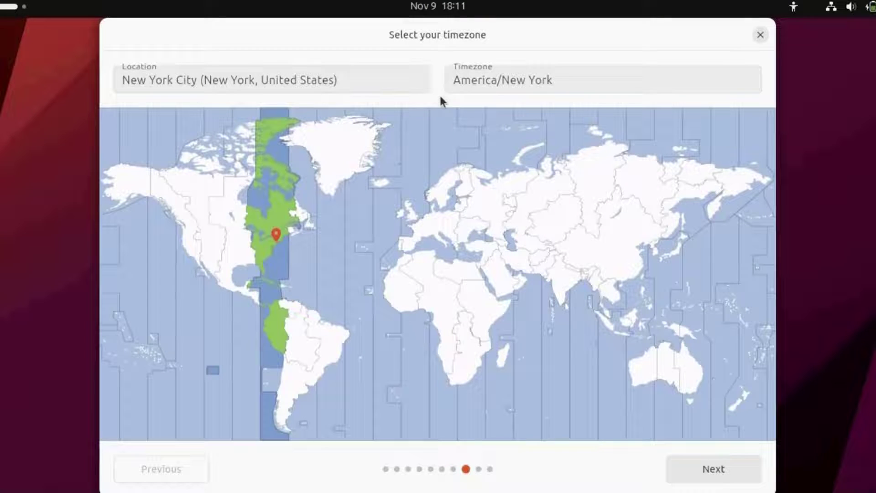
pyautogui.moveTo(415, 128)
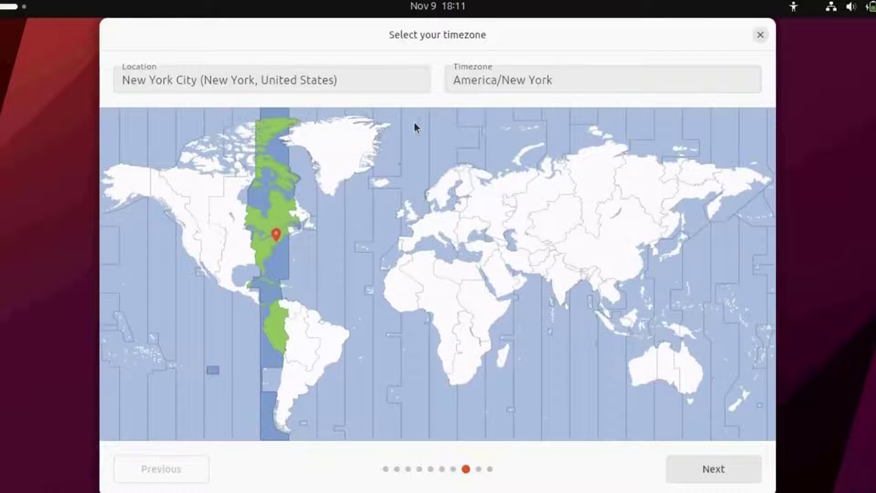
pyautogui.moveTo(509, 380)
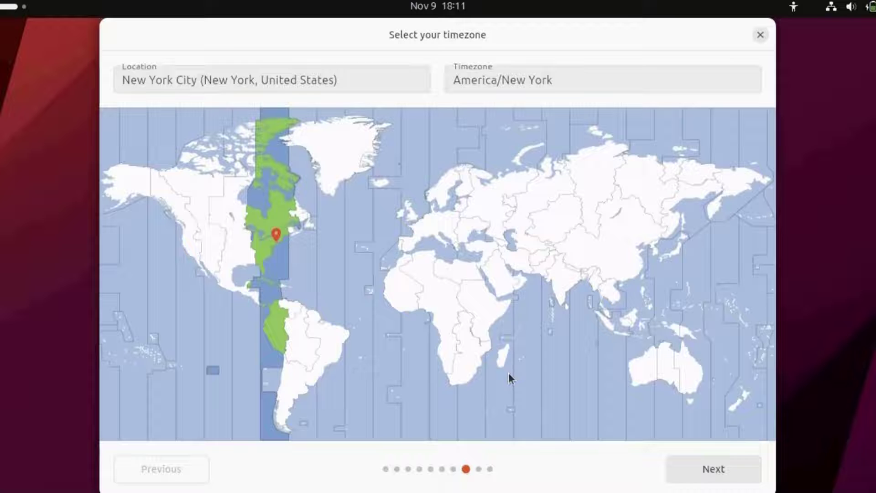
pyautogui.click(714, 469)
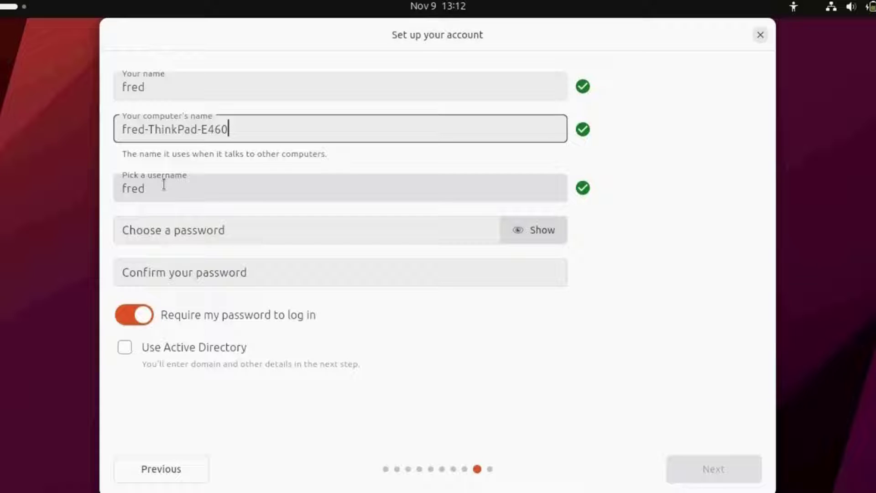
pyautogui.click(256, 229)
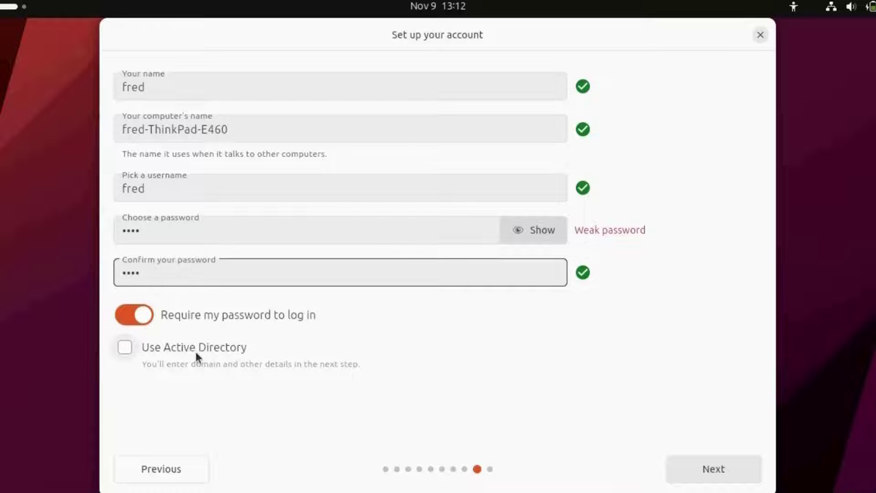
pyautogui.moveTo(228, 394)
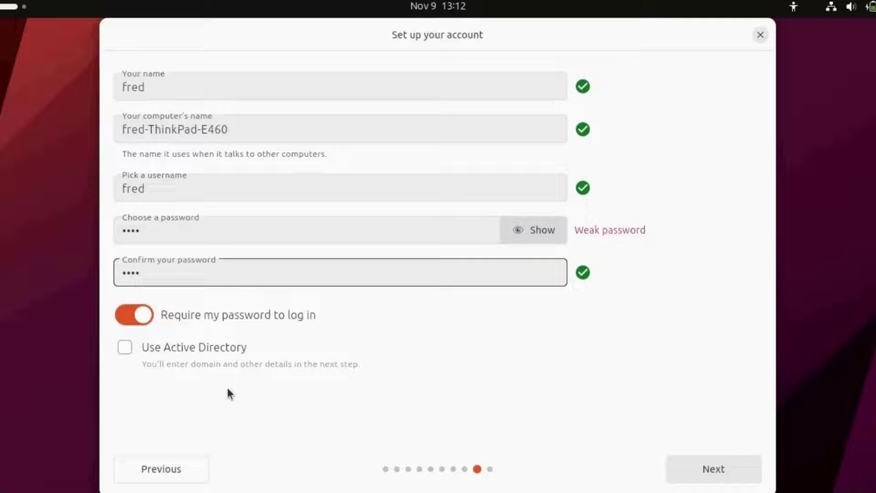
pyautogui.click(713, 481)
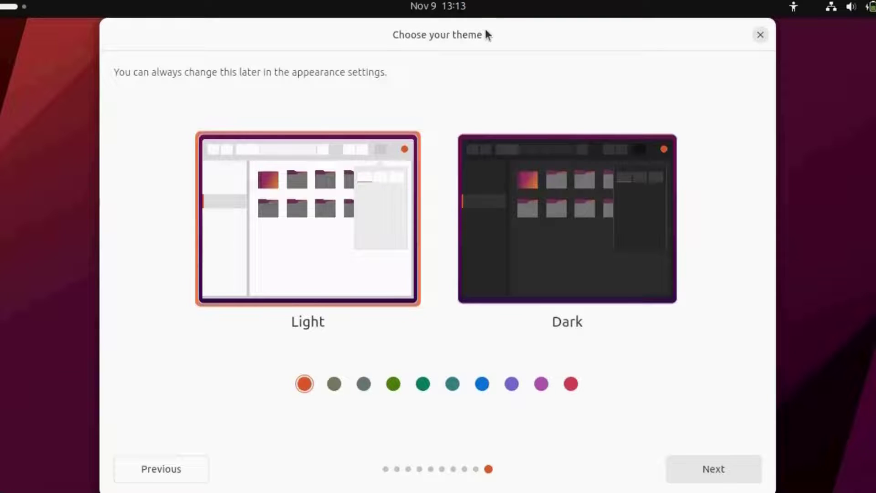
pyautogui.moveTo(349, 78)
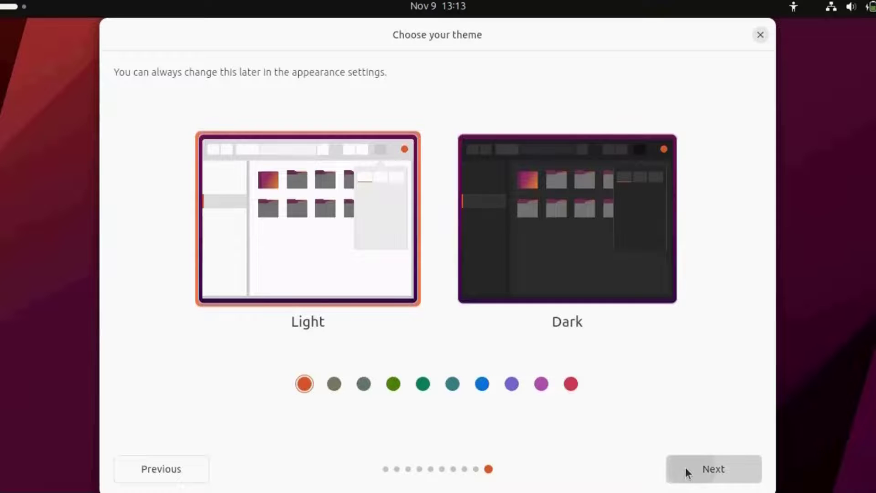
# Accept the default Light theme and let the system install.
pyautogui.click(711, 482)
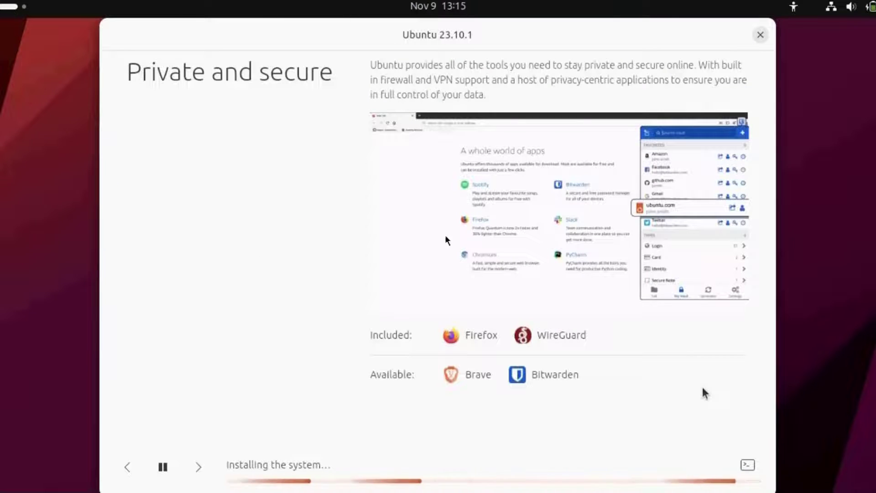
pyautogui.moveTo(644, 312)
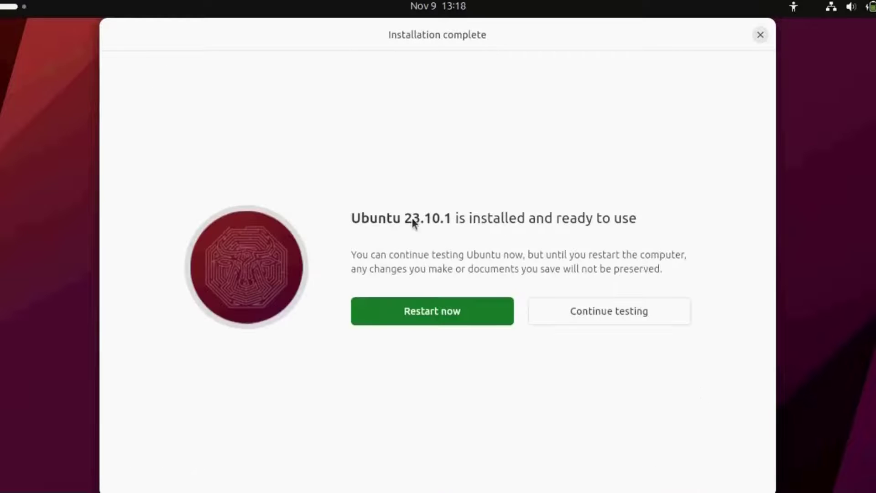
pyautogui.moveTo(619, 227)
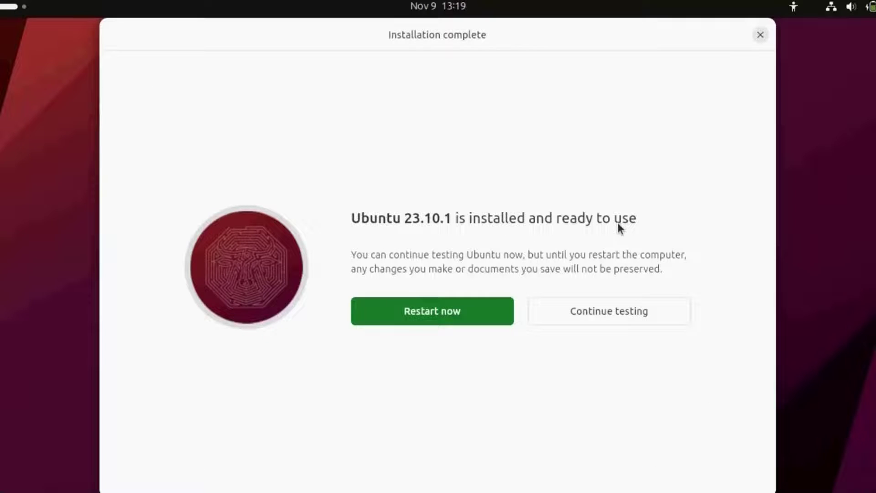
pyautogui.moveTo(431, 313)
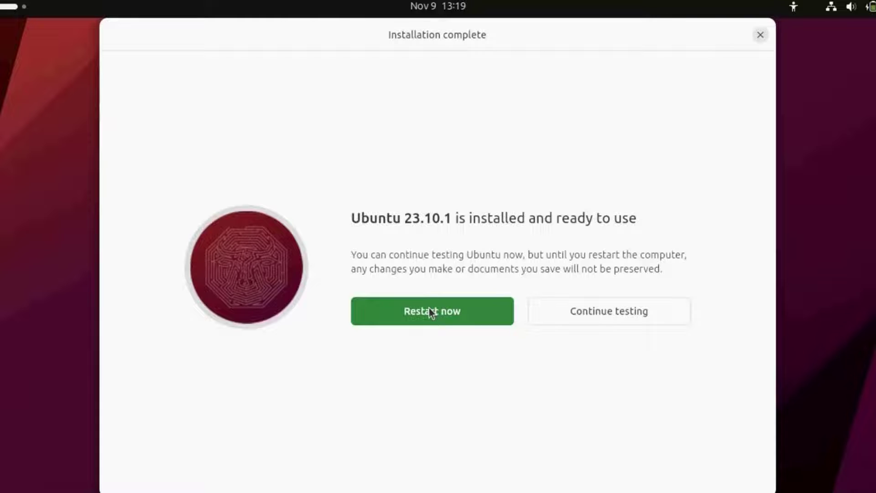
# Restart into Ubuntu, skip online accounts, decline sending system info, and finish Ubuntu Welcome.
pyautogui.click(432, 311)
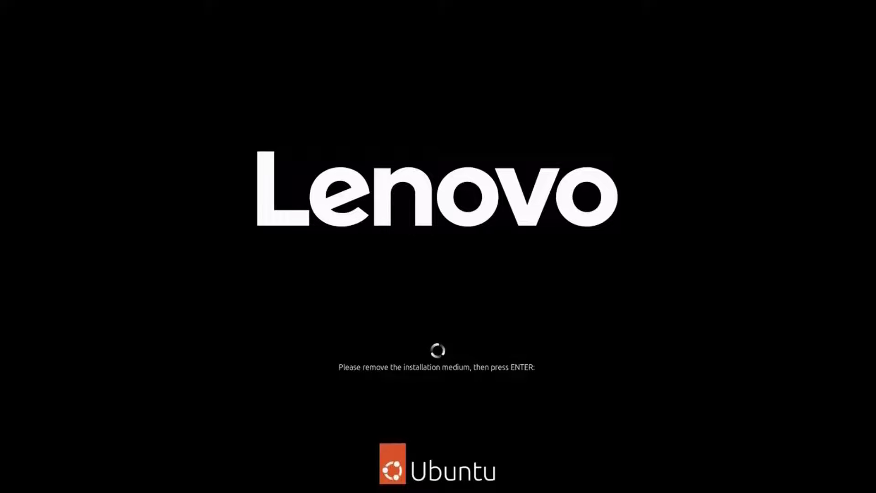
pyautogui.press('enter')
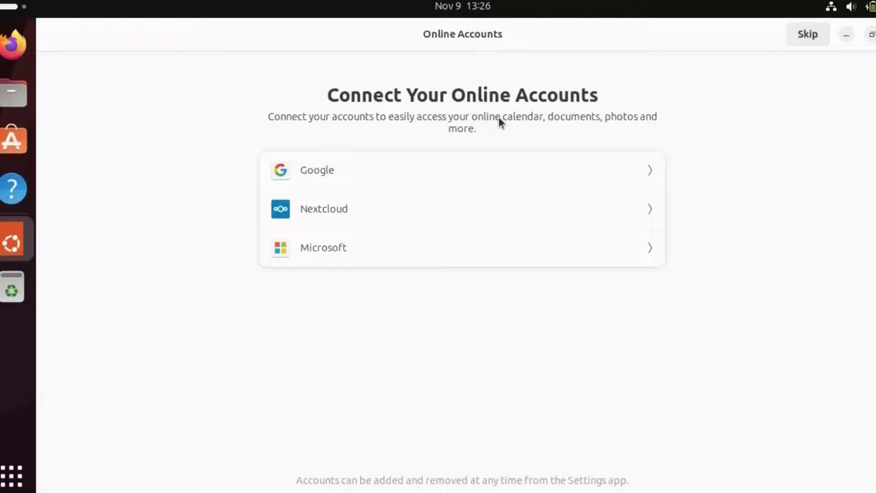
pyautogui.moveTo(759, 69)
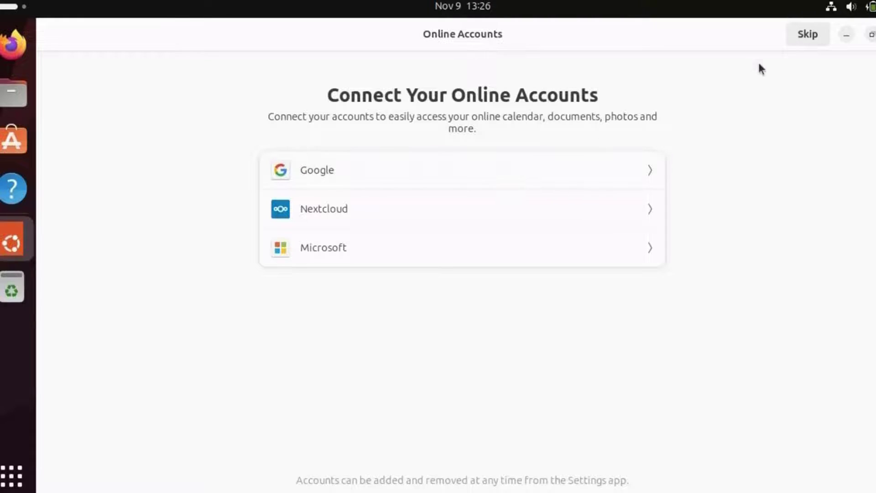
pyautogui.click(808, 34)
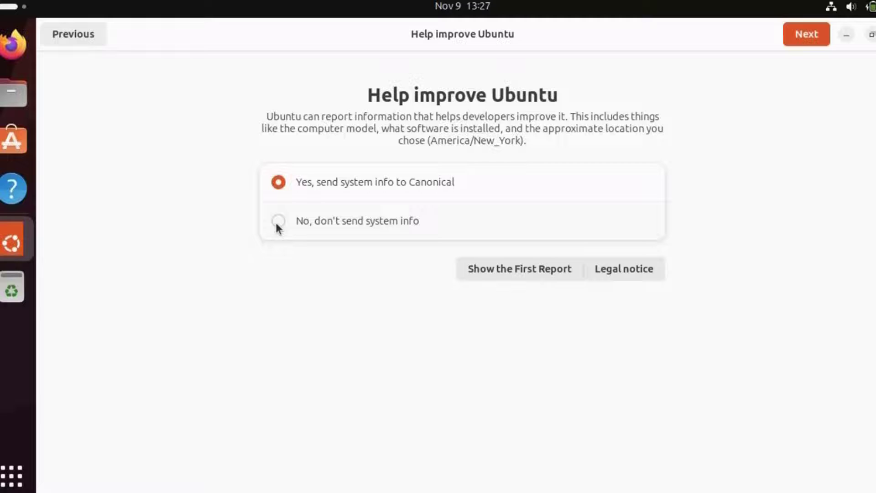
pyautogui.click(279, 221)
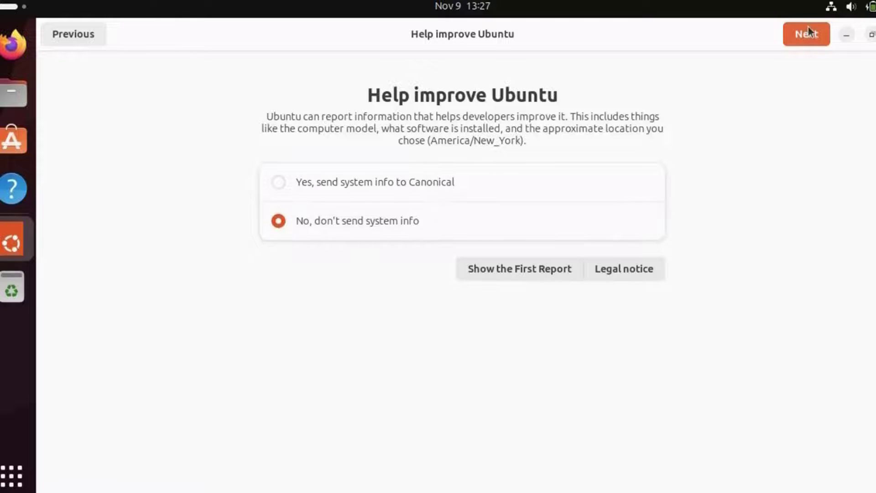
pyautogui.click(806, 34)
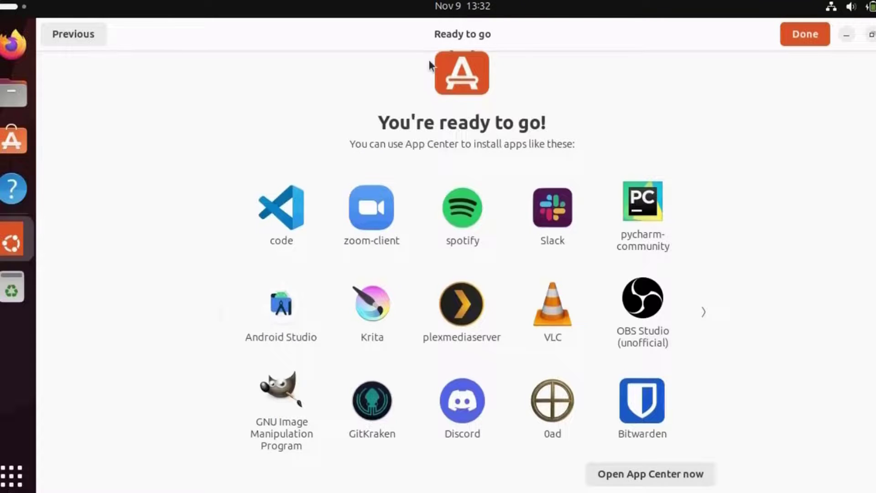
pyautogui.moveTo(415, 153)
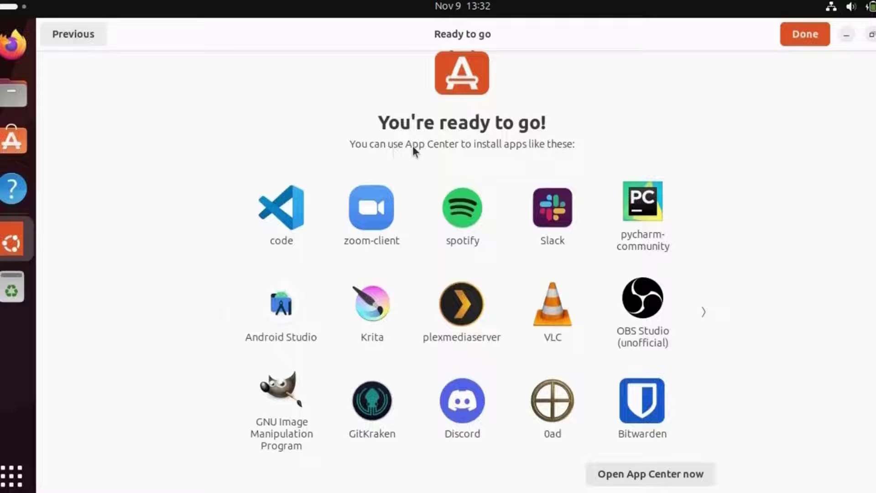
pyautogui.moveTo(598, 171)
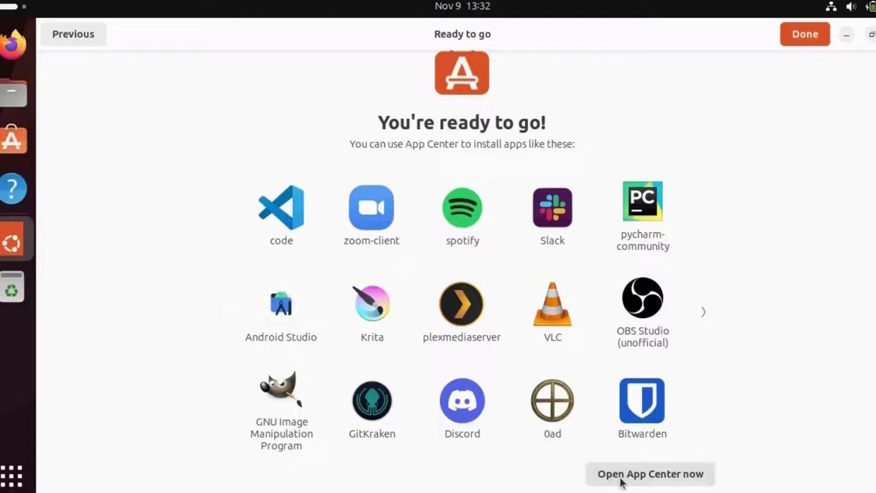
pyautogui.moveTo(718, 363)
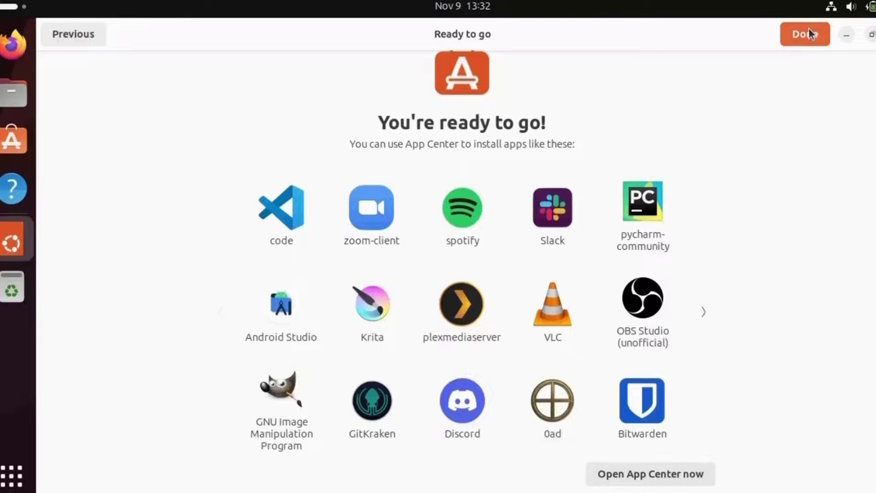
pyautogui.click(805, 35)
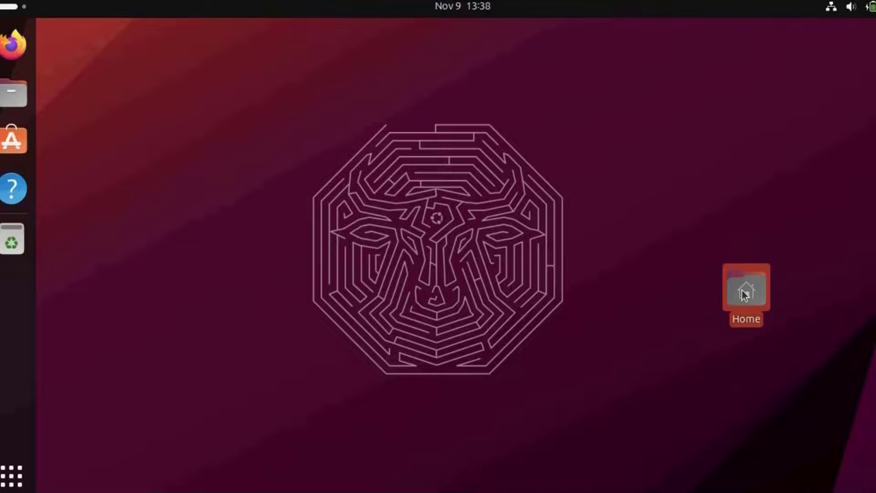
pyautogui.doubleClick(746, 291)
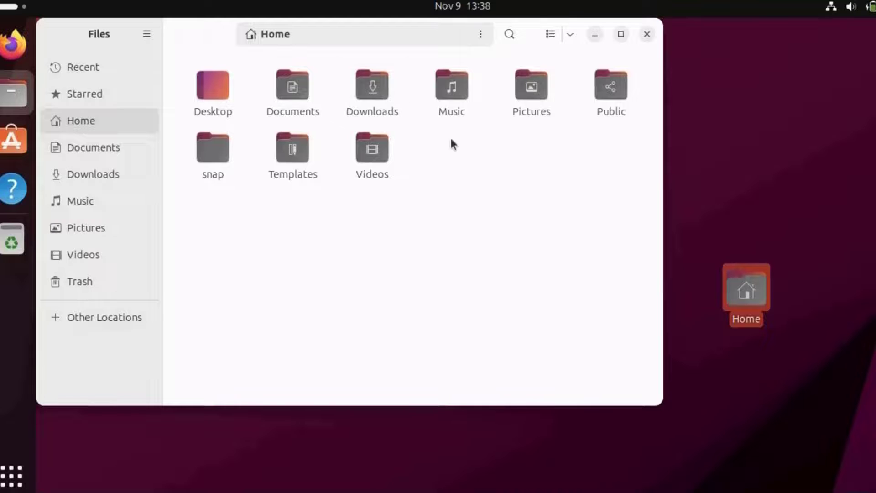
pyautogui.moveTo(330, 135)
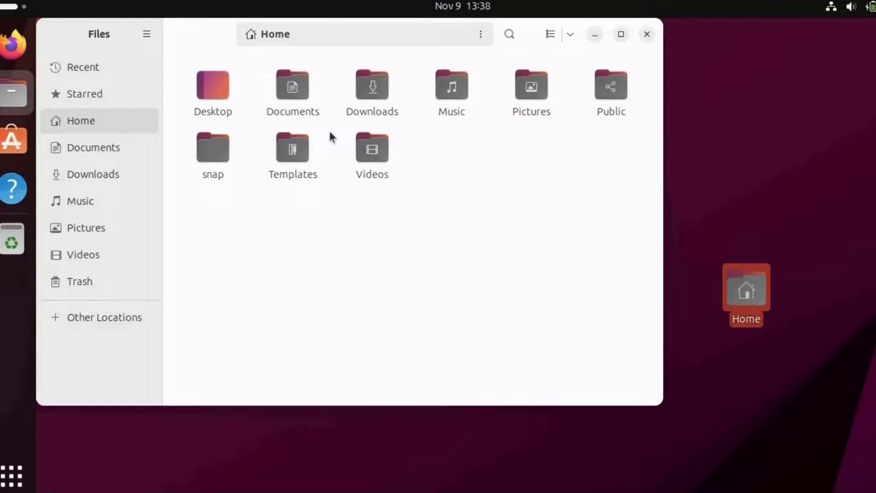
pyautogui.click(647, 35)
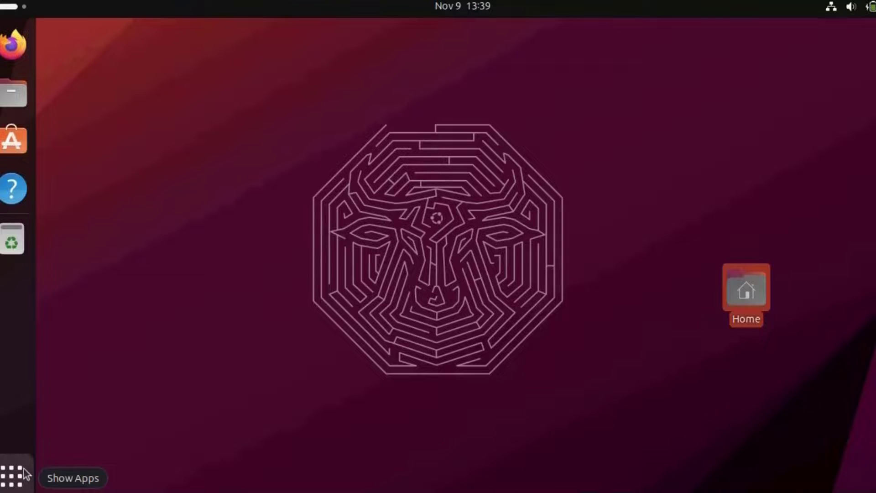
# Launch Settings from Show Apps and view the Bluetooth and Appearance pages.
pyautogui.click(14, 477)
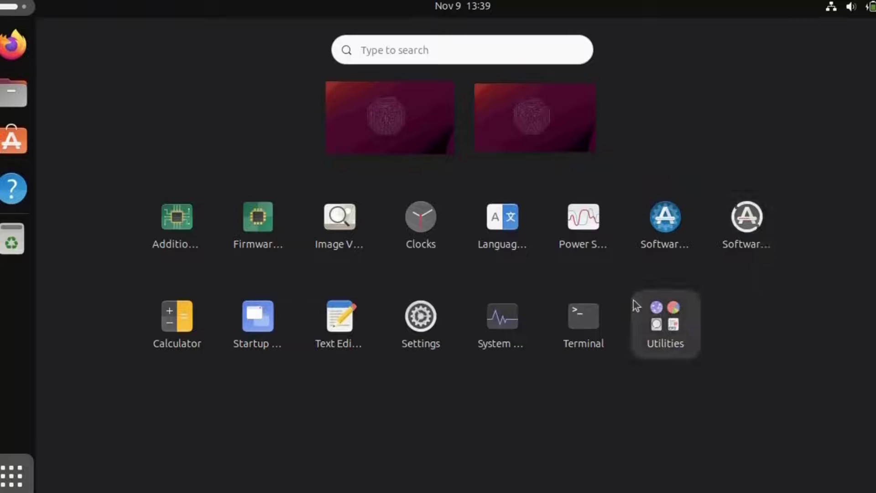
pyautogui.moveTo(442, 349)
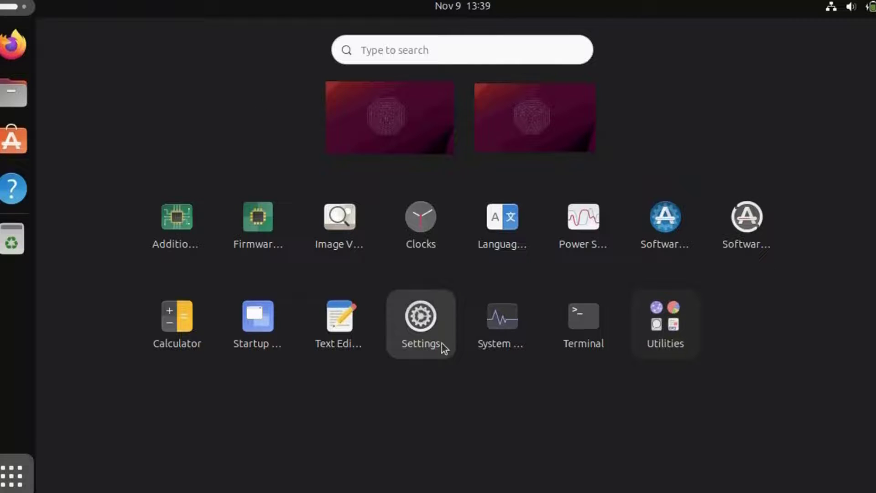
pyautogui.moveTo(753, 243)
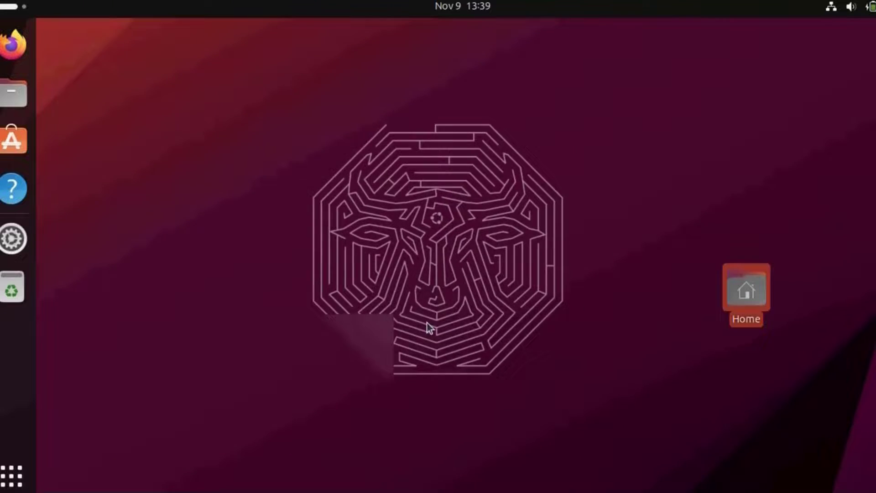
pyautogui.click(13, 240)
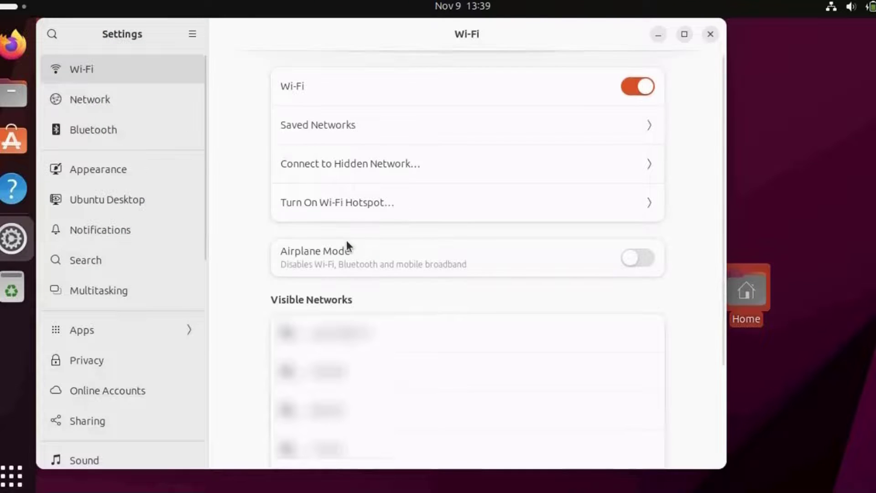
pyautogui.click(93, 130)
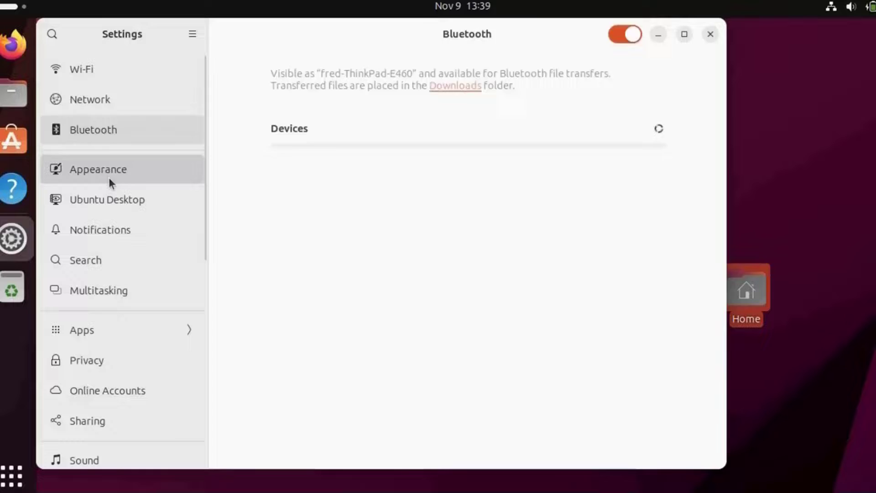
pyautogui.click(98, 170)
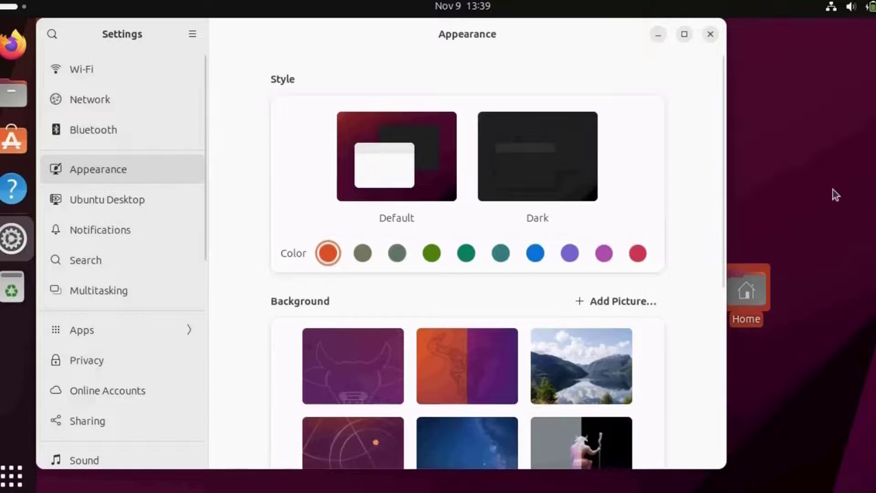
# Scroll through the background choices, then view the Ubuntu Desktop page.
pyautogui.scroll(-3)
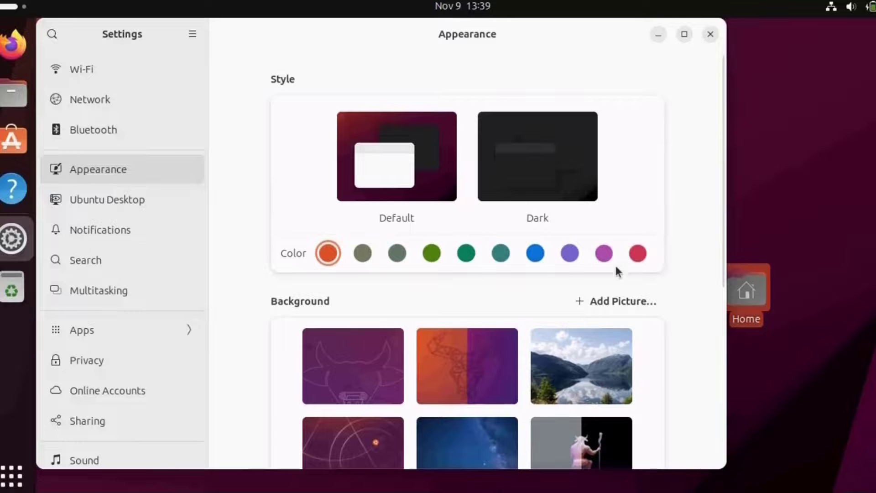
pyautogui.scroll(-3)
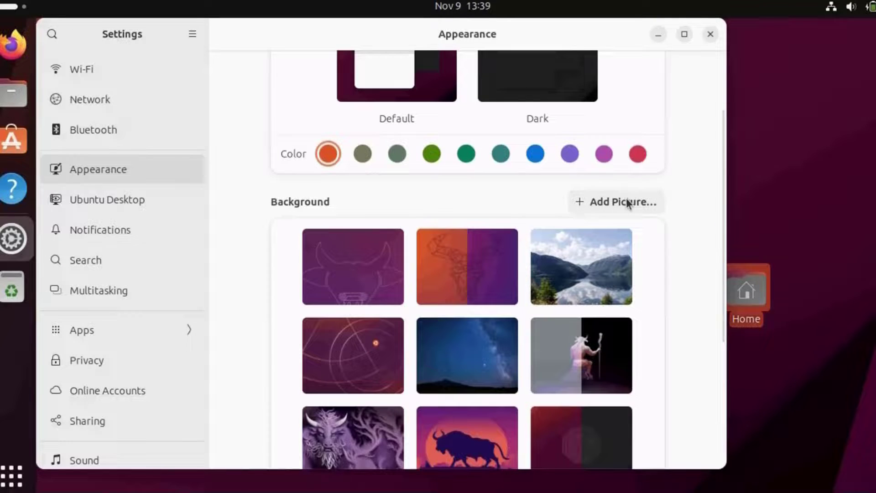
pyautogui.scroll(-3)
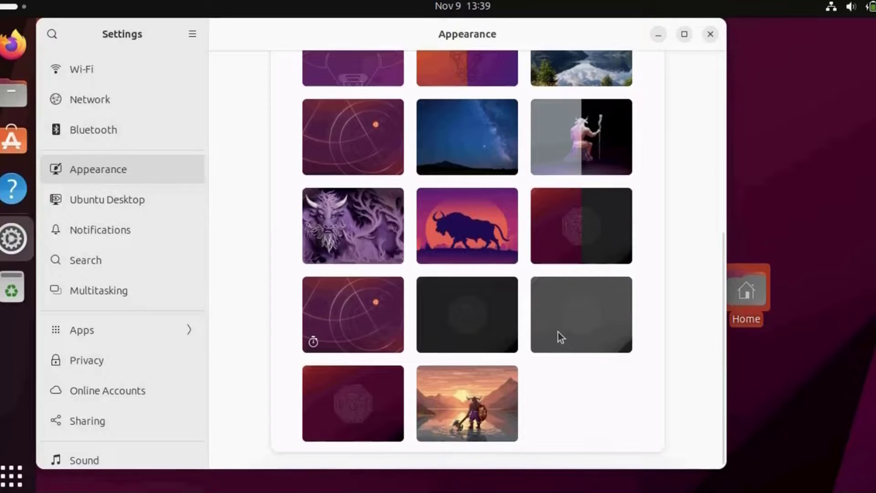
pyautogui.click(106, 199)
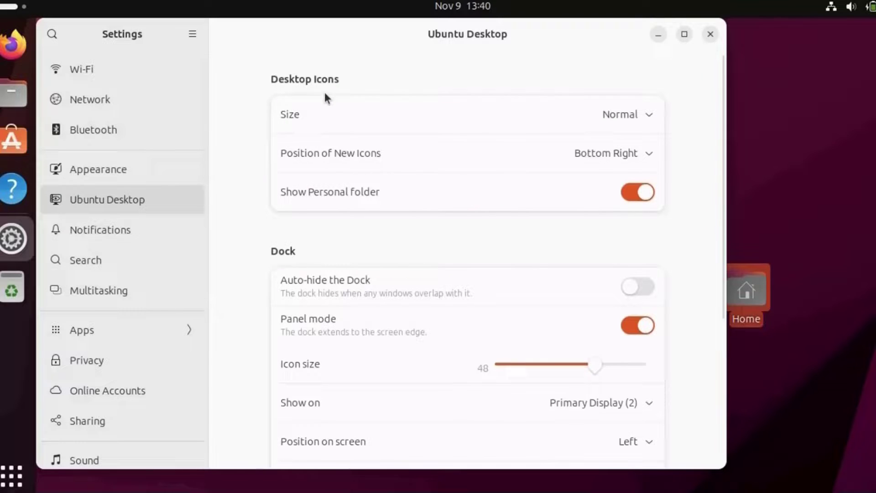
pyautogui.moveTo(680, 102)
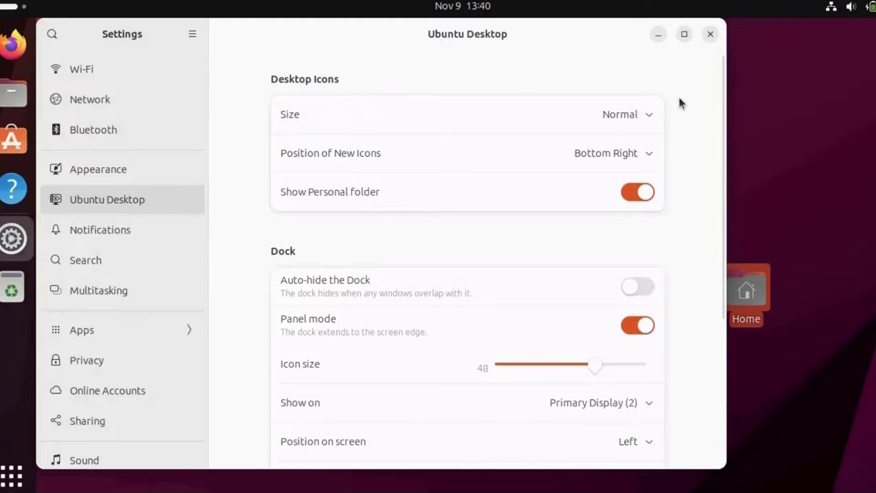
# Browse the Ubuntu Desktop, Notifications and Displays pages, ending on the Users page.
pyautogui.click(627, 114)
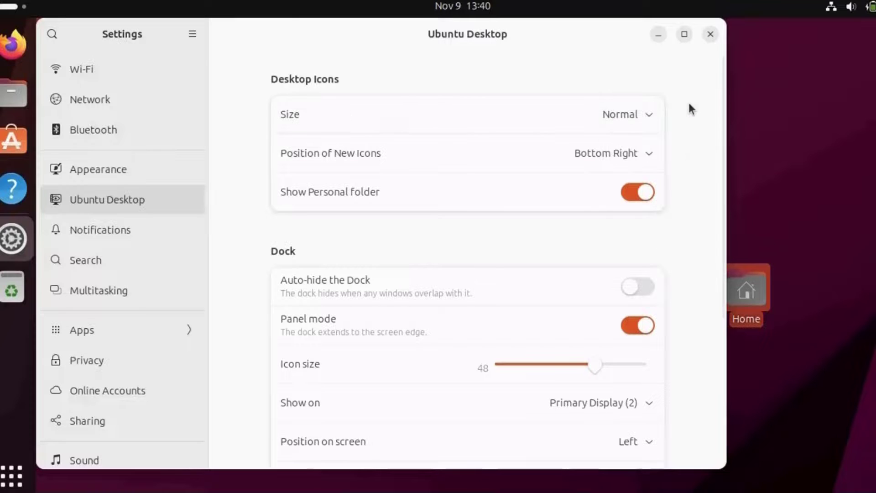
pyautogui.scroll(-3)
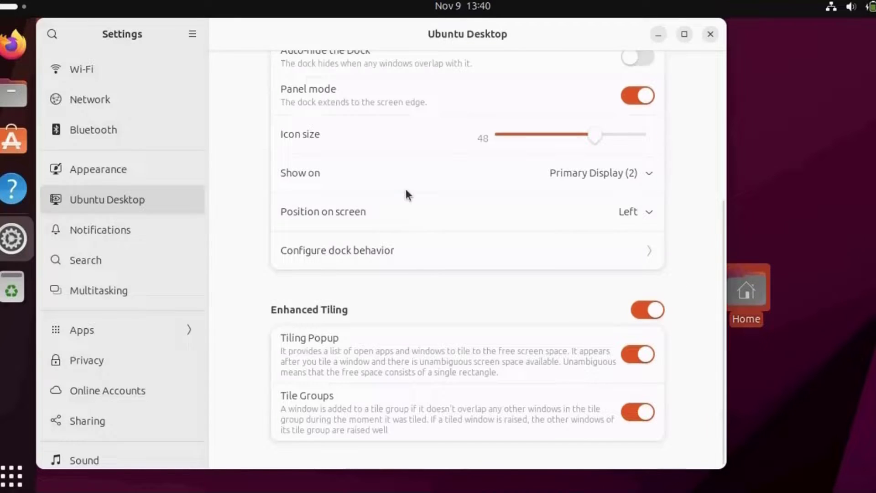
pyautogui.click(100, 230)
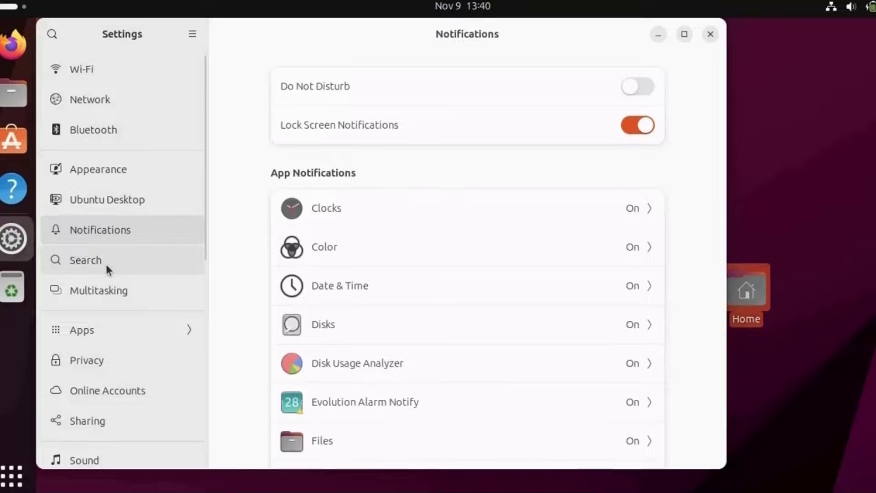
pyautogui.moveTo(109, 348)
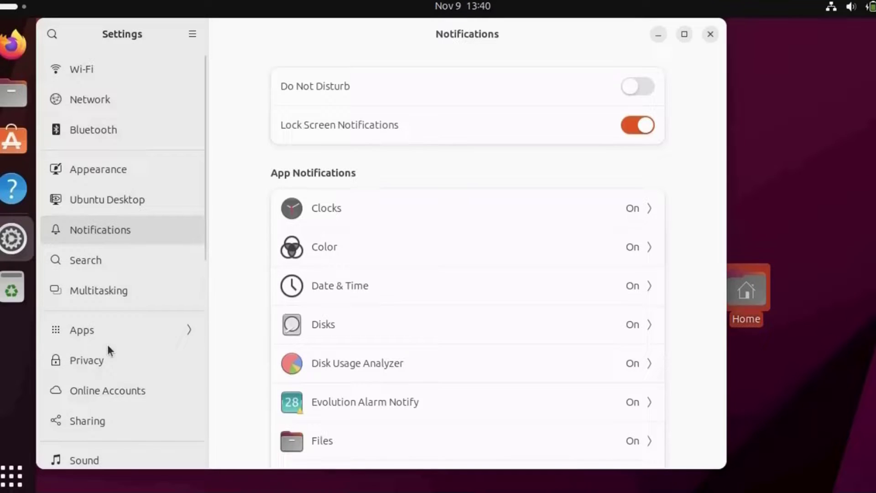
pyautogui.scroll(-3)
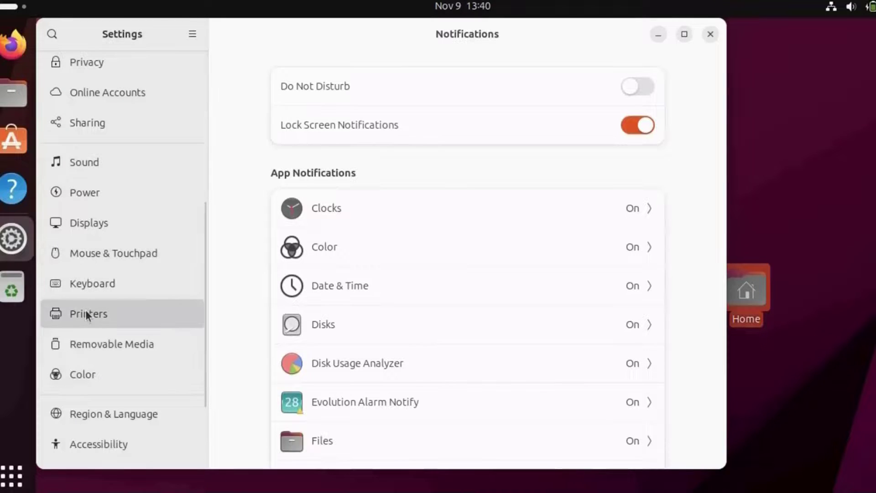
pyautogui.click(88, 313)
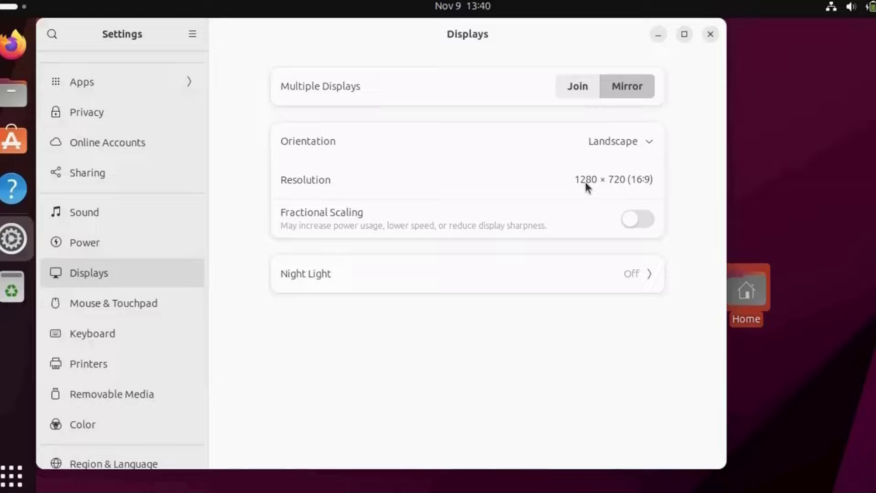
pyautogui.scroll(-3)
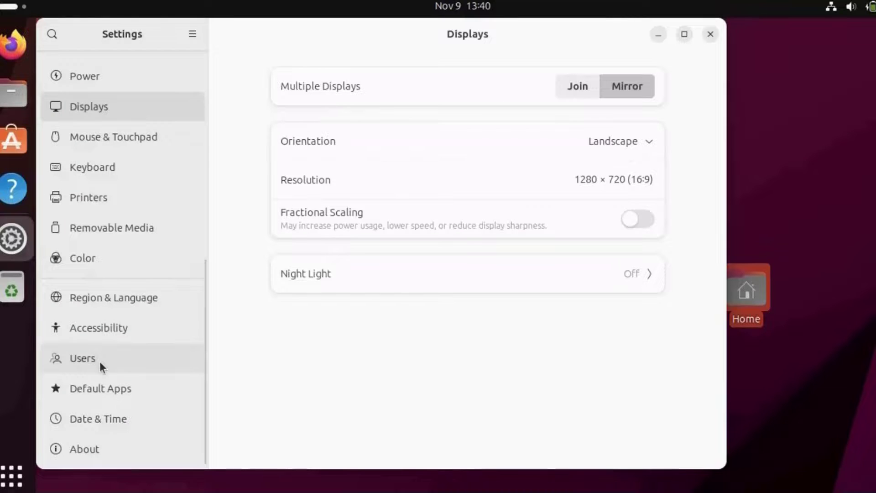
pyautogui.click(82, 358)
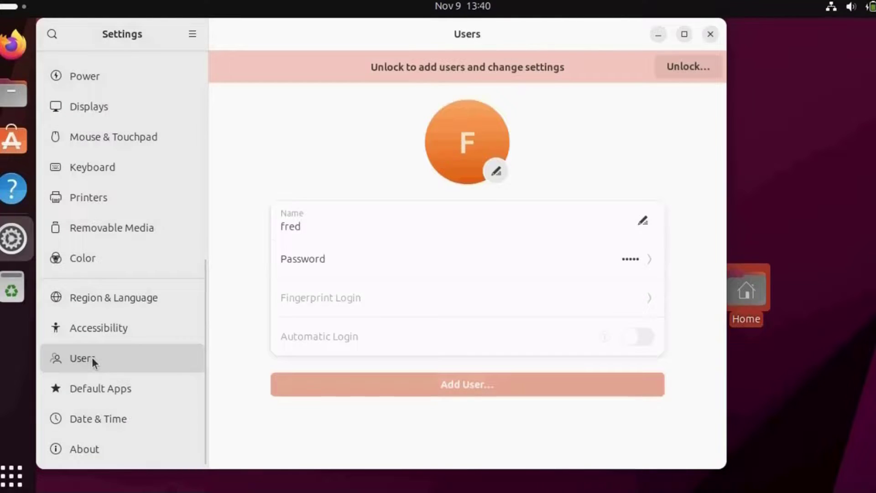
# Unlock the Users settings with the password and open the empty Add User form.
pyautogui.click(686, 67)
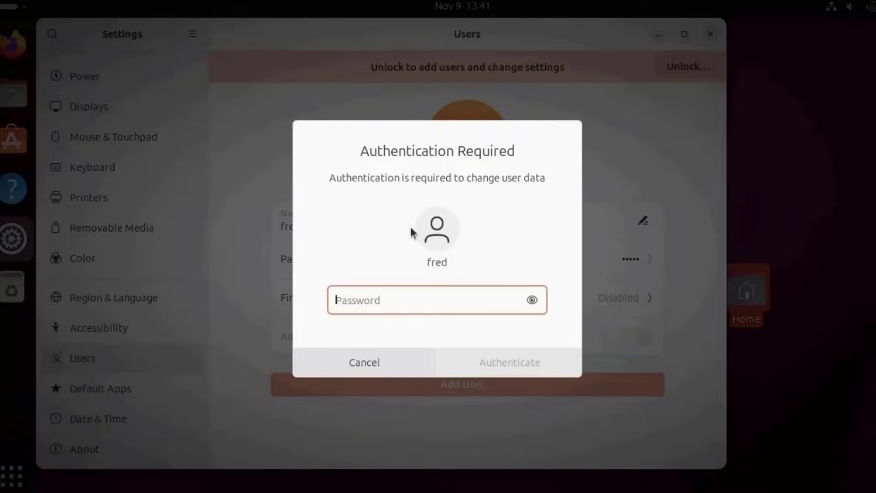
pyautogui.click(510, 362)
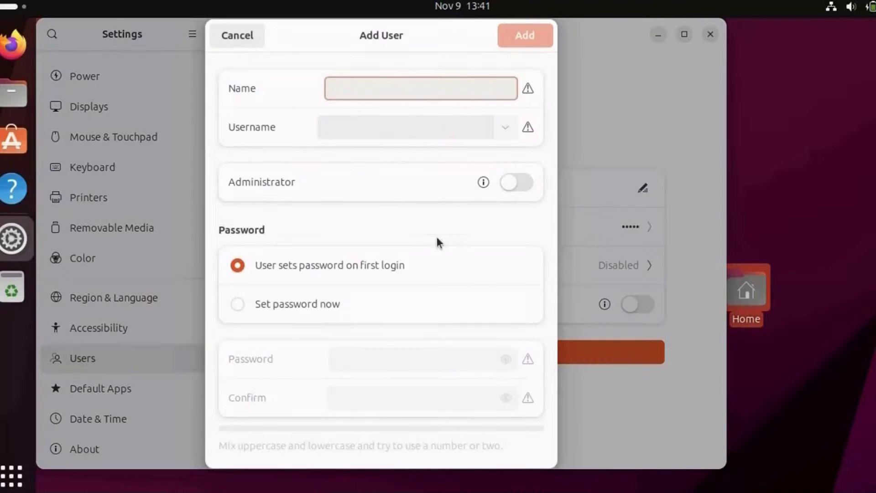
pyautogui.click(420, 89)
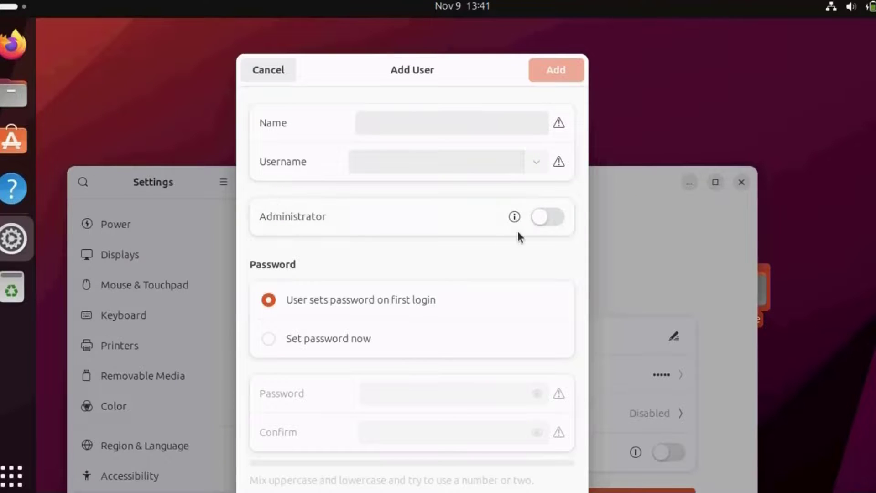
pyautogui.moveTo(267, 41)
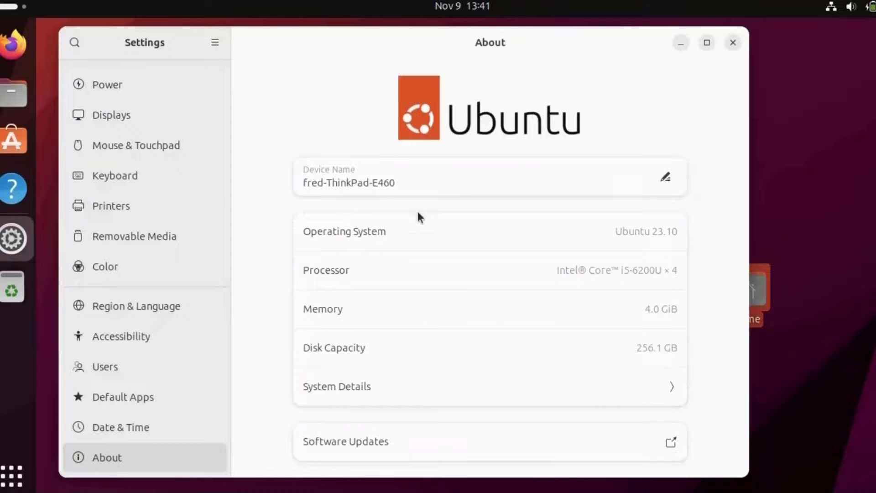
pyautogui.moveTo(297, 354)
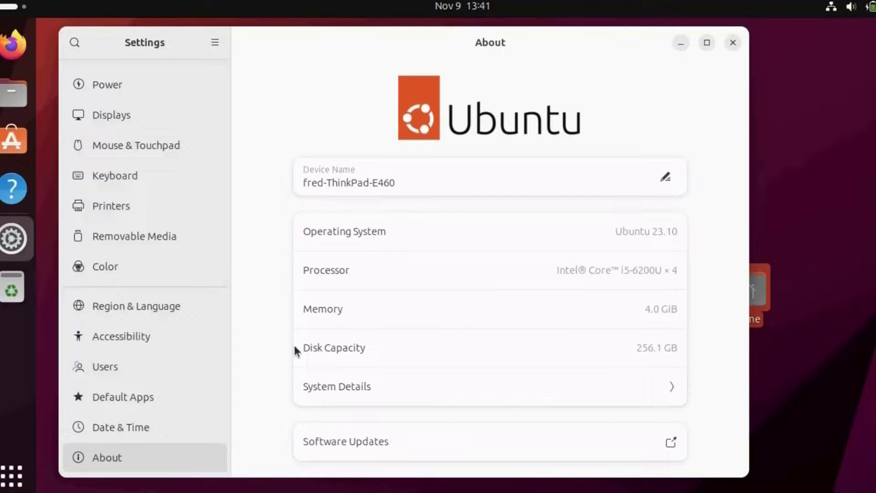
pyautogui.moveTo(360, 459)
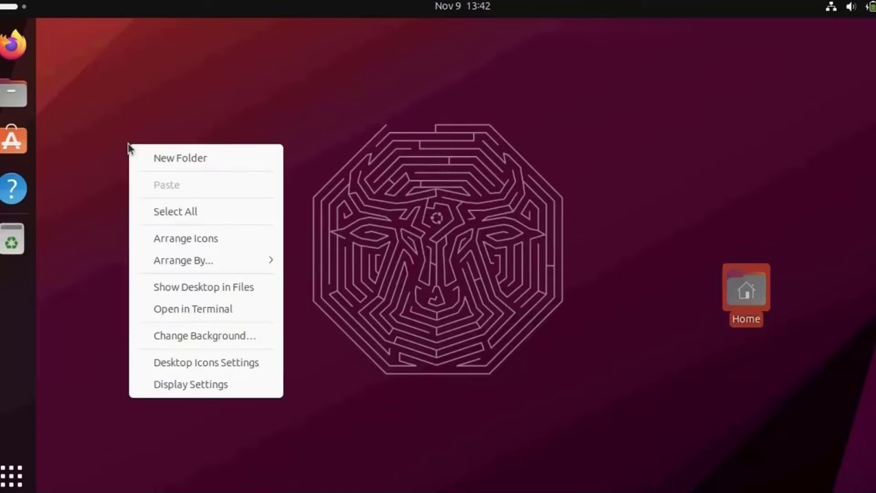
pyautogui.moveTo(200, 200)
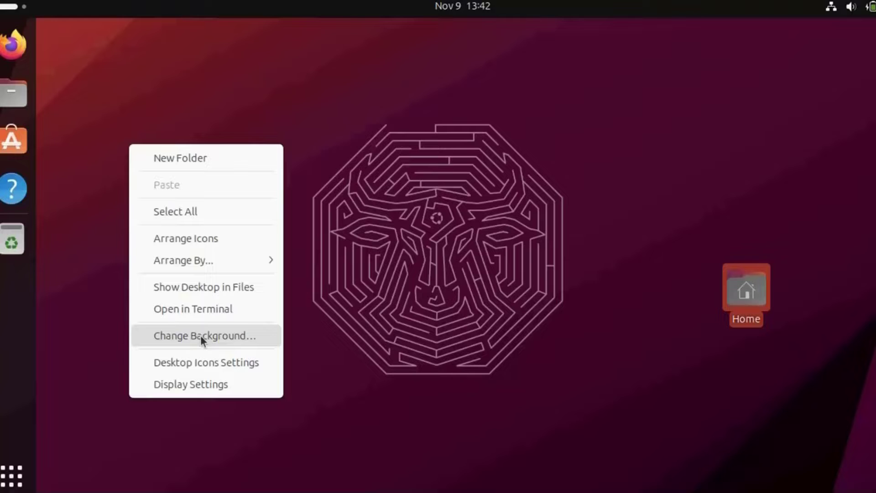
pyautogui.moveTo(195, 399)
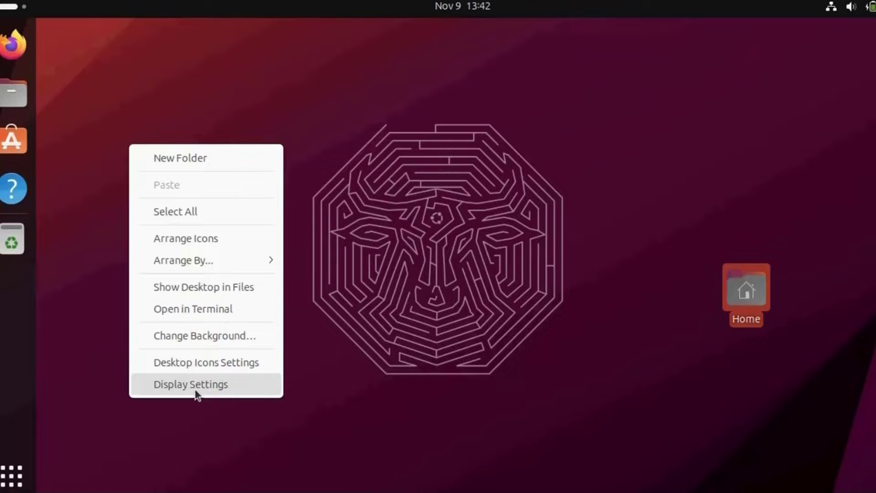
pyautogui.moveTo(203, 300)
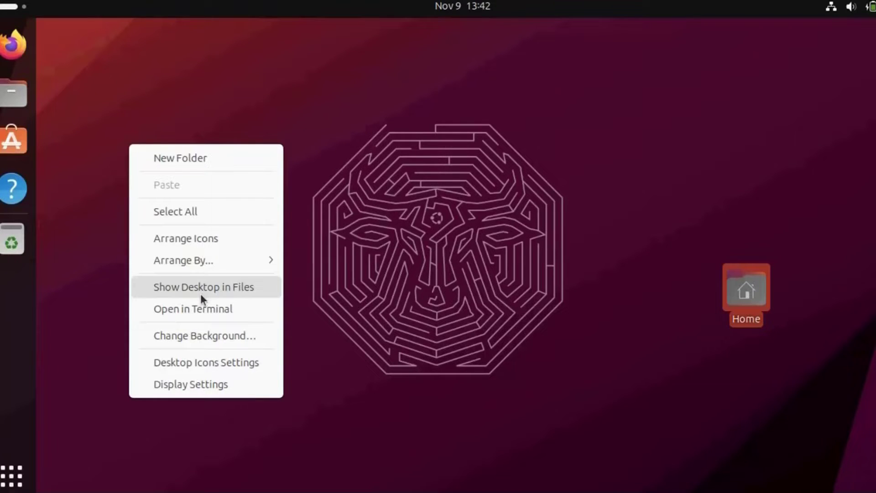
# Set the desktop wallpaper to the mountain lake photo through the background settings.
pyautogui.click(204, 335)
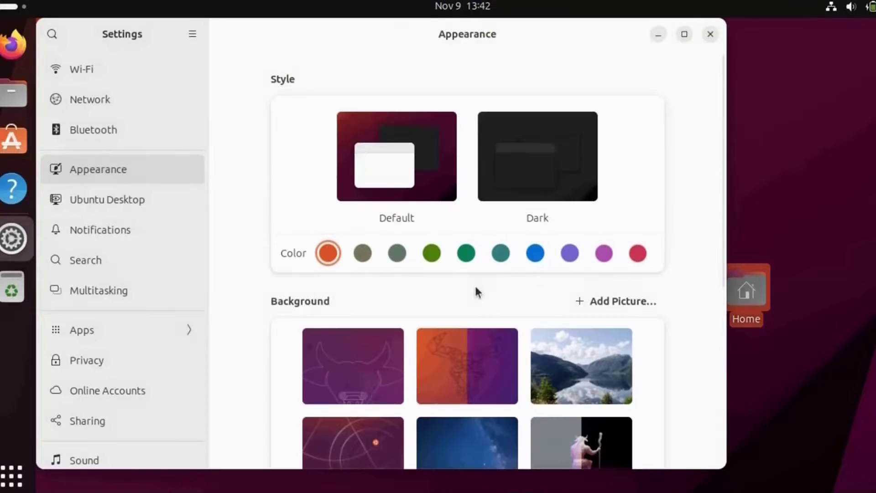
pyautogui.scroll(-3)
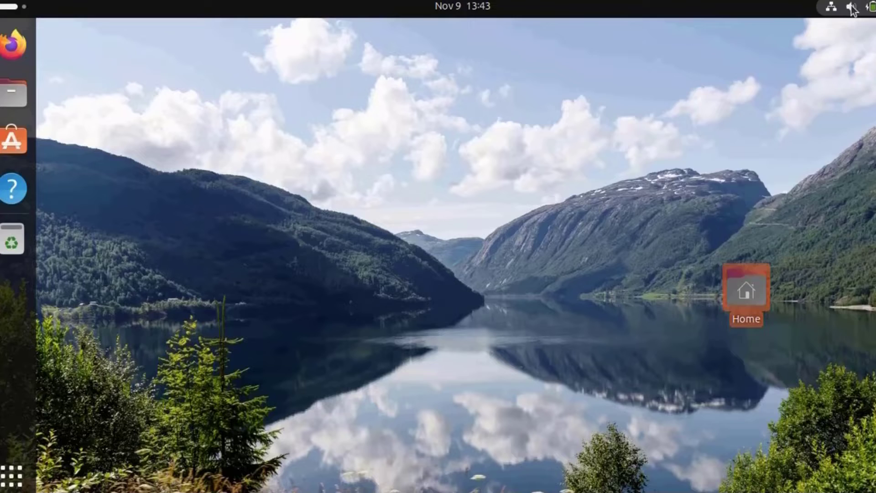
# Raise the volume slightly from the system menu and open full Settings.
pyautogui.click(850, 6)
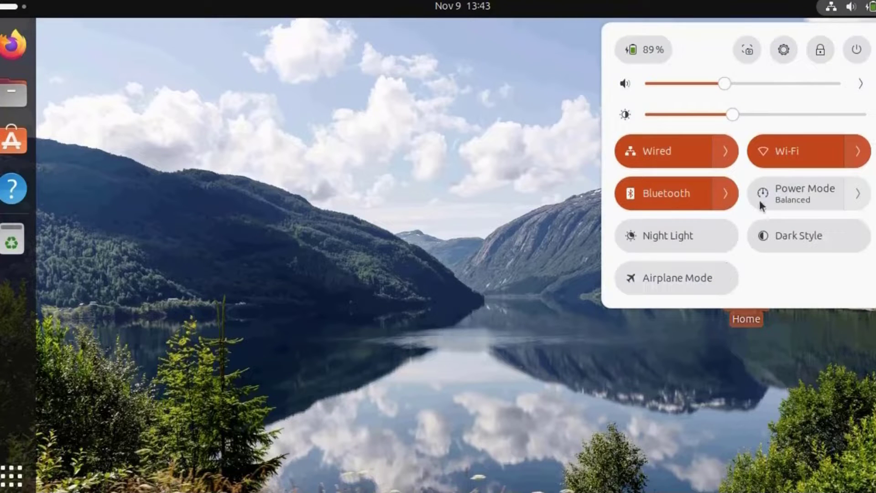
pyautogui.moveTo(831, 166)
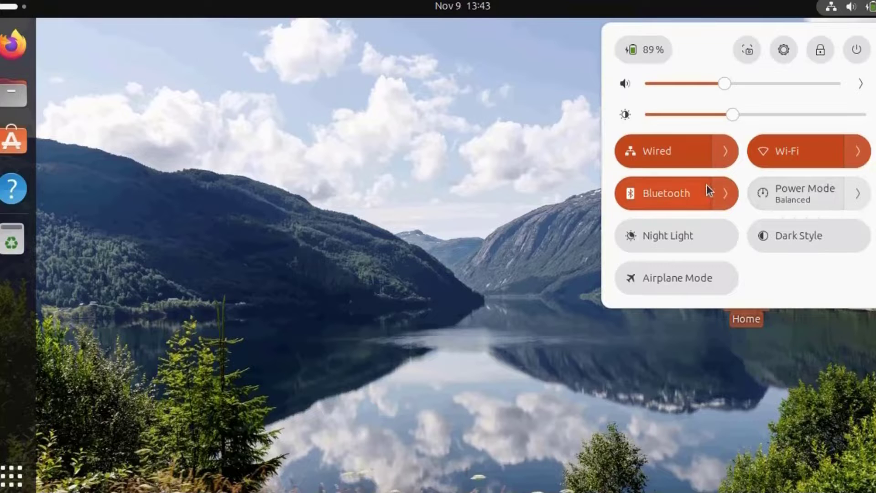
pyautogui.moveTo(726, 83); pyautogui.dragTo(761, 83)
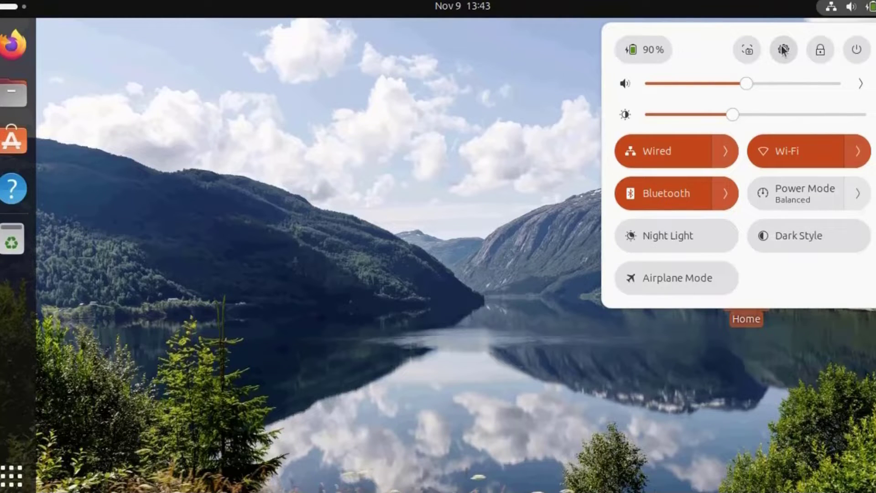
pyautogui.click(798, 236)
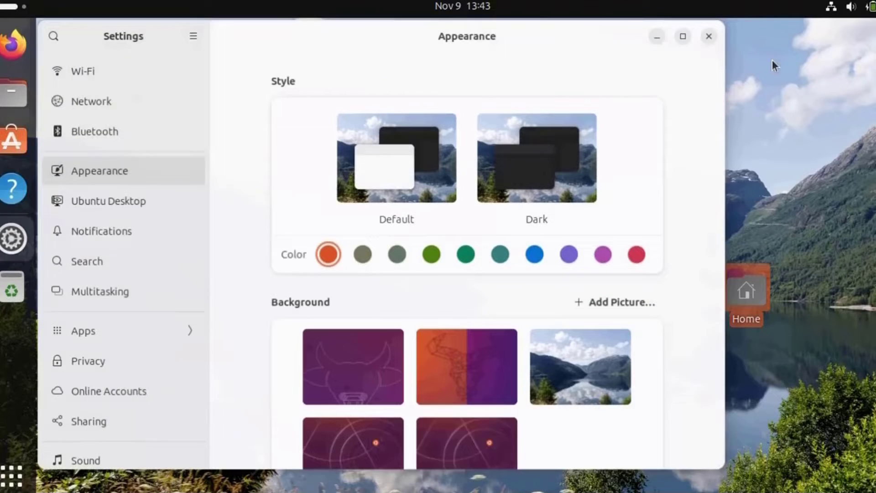
pyautogui.scroll(-3)
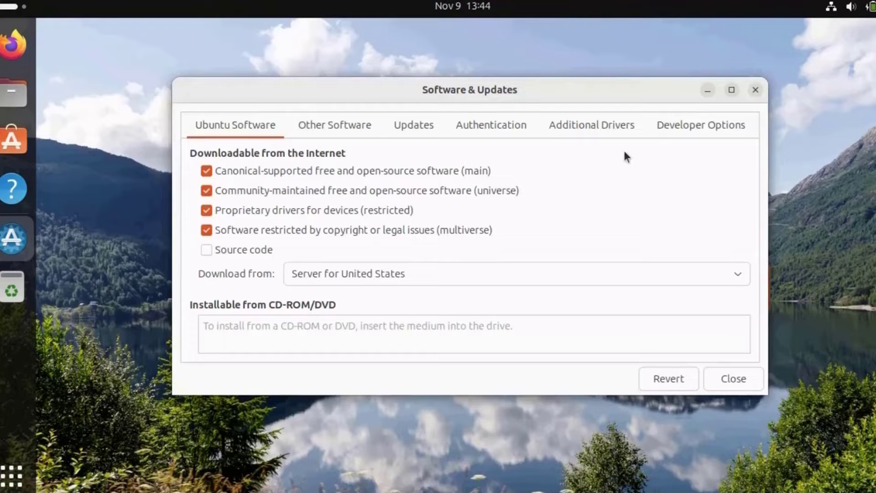
pyautogui.moveTo(298, 155)
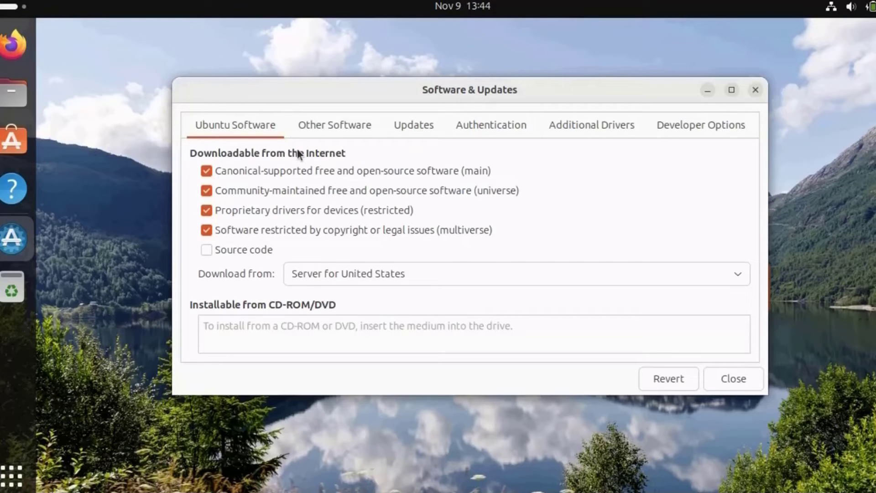
pyautogui.moveTo(247, 284)
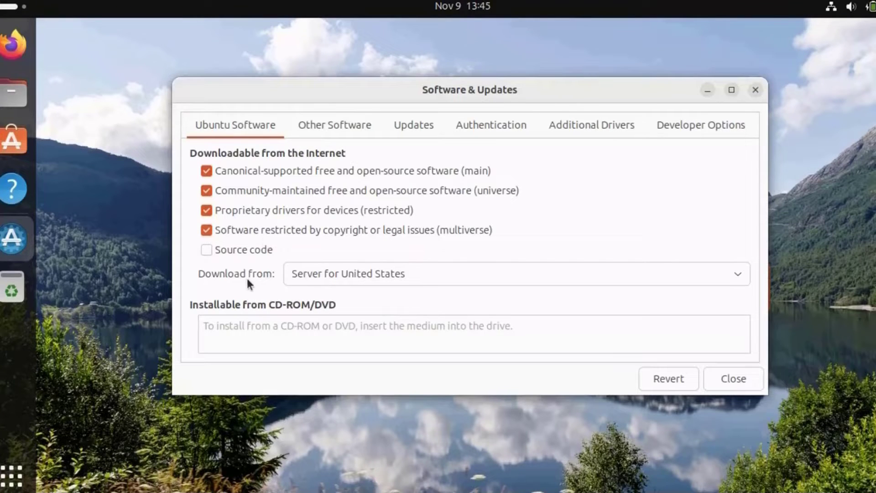
# Download from the Main server, subscribe to All updates, and review Additional Drivers.
pyautogui.click(513, 273)
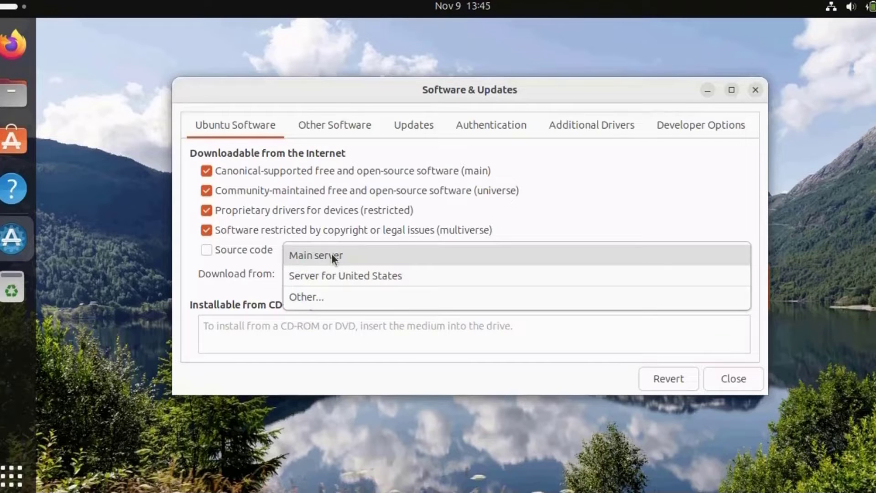
pyautogui.click(316, 255)
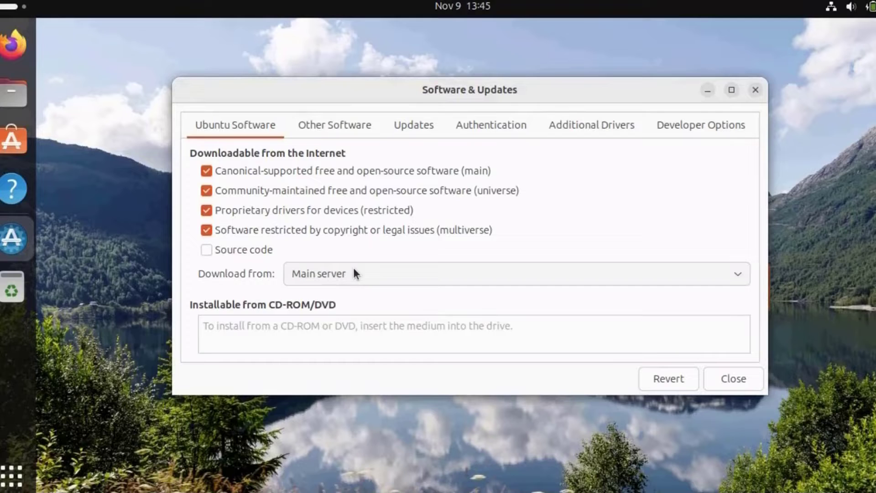
pyautogui.click(334, 125)
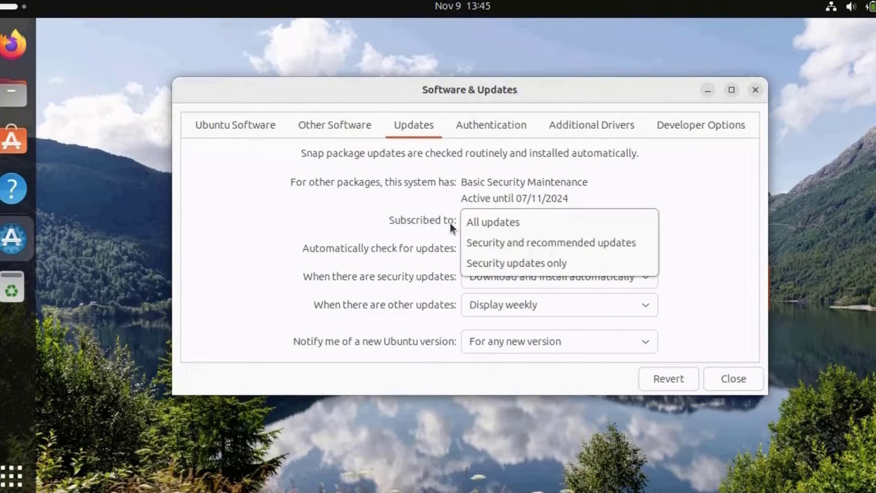
pyautogui.click(492, 222)
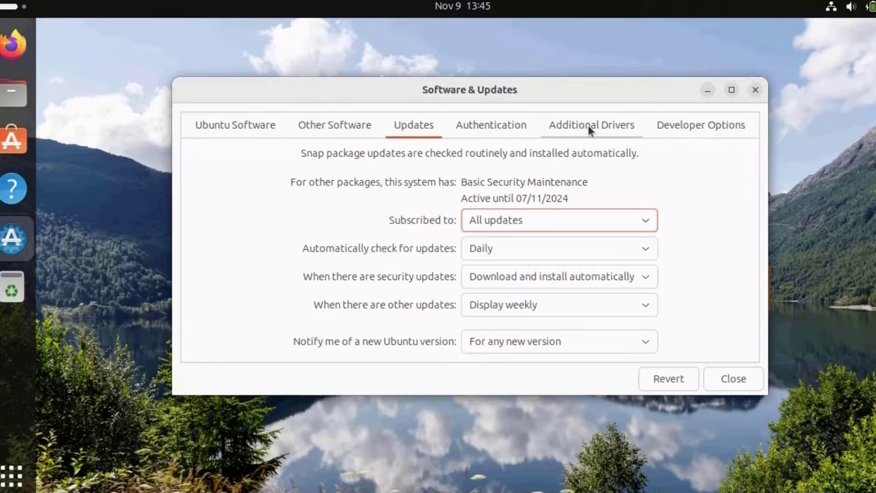
pyautogui.click(592, 124)
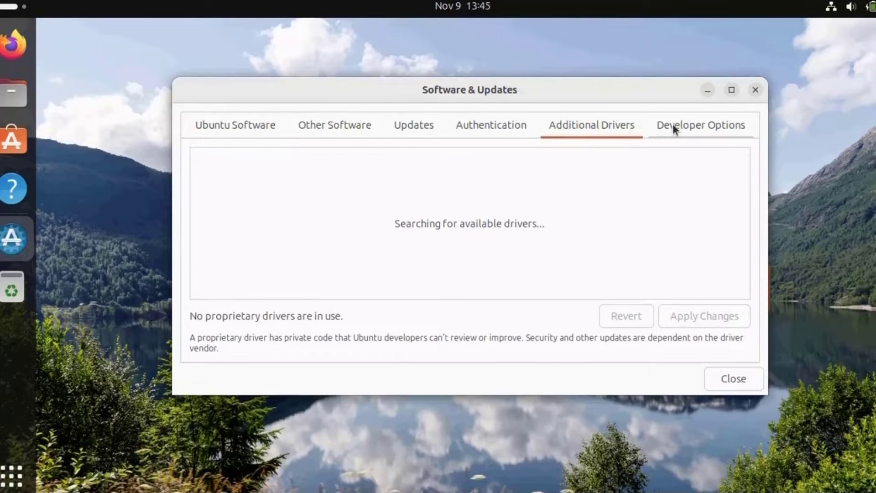
pyautogui.click(235, 125)
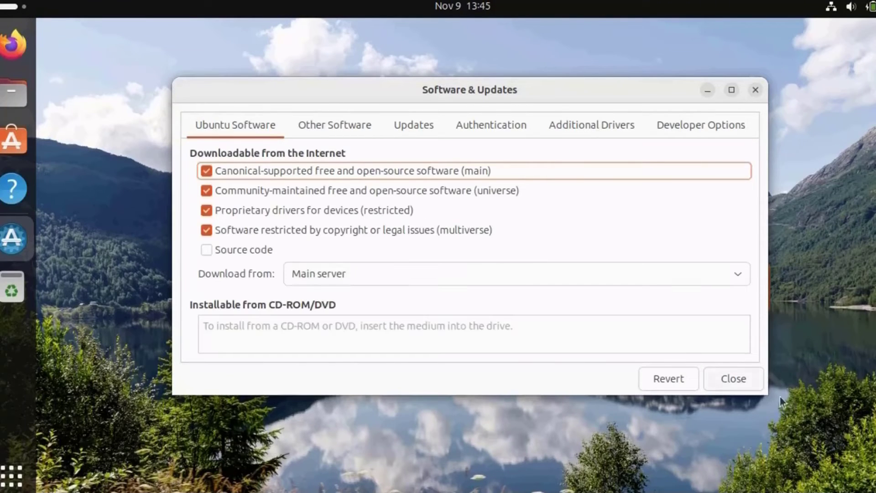
pyautogui.moveTo(287, 342)
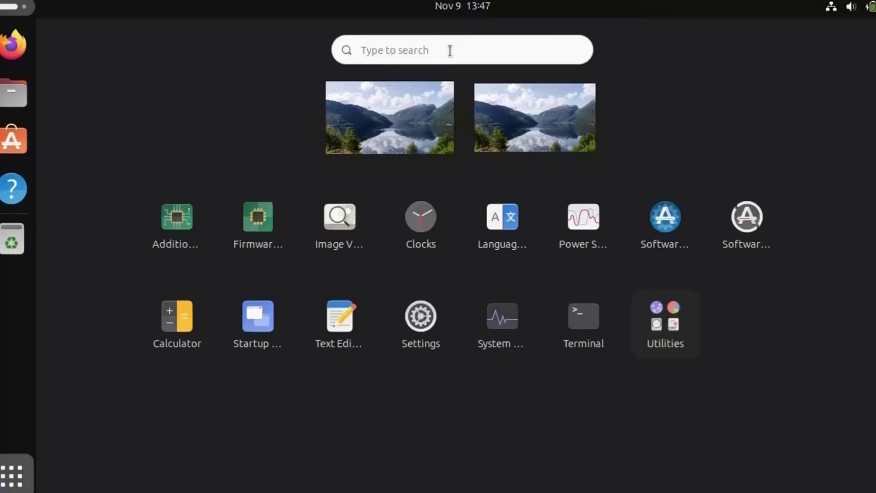
# Search the apps for 'ter' and launch Terminal.
pyautogui.click(449, 50)
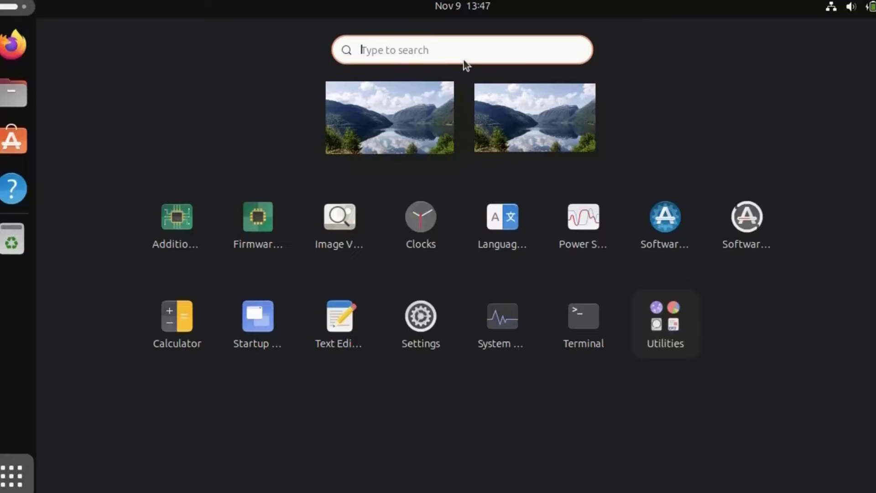
pyautogui.write('ter')
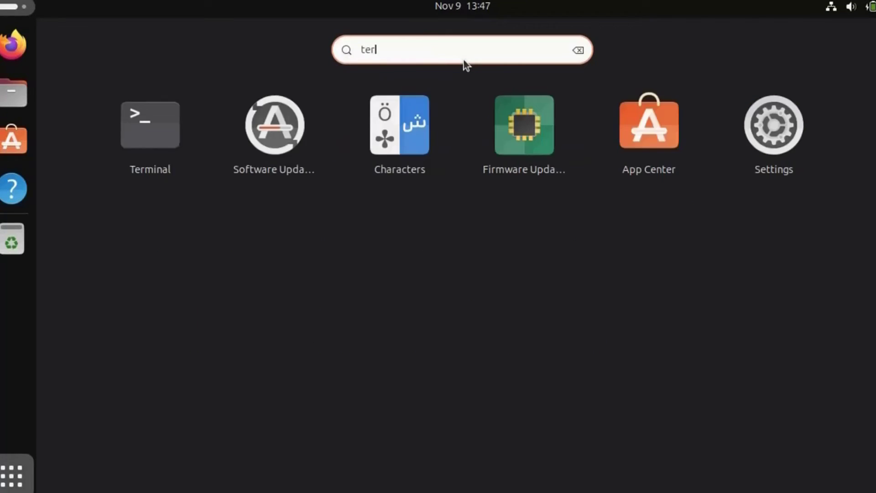
pyautogui.click(150, 125)
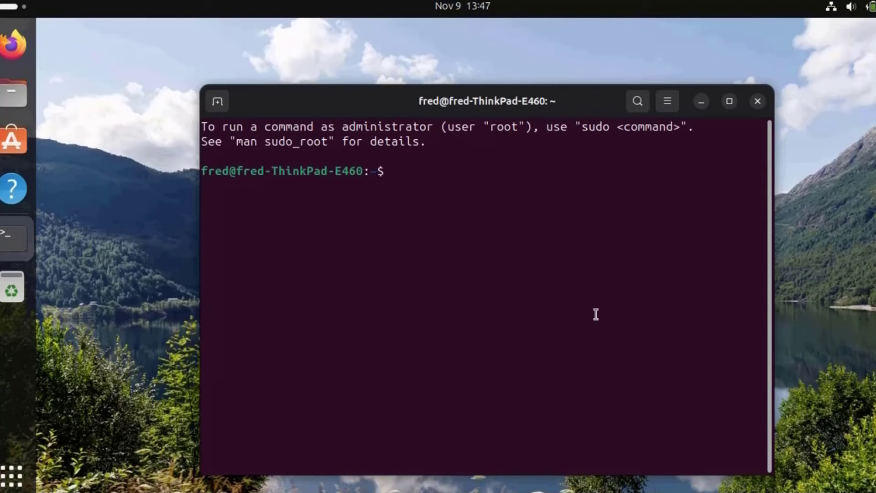
# Run 'sudo apt-get update' and authenticate with the password.
pyautogui.write('sudo apt-get update')
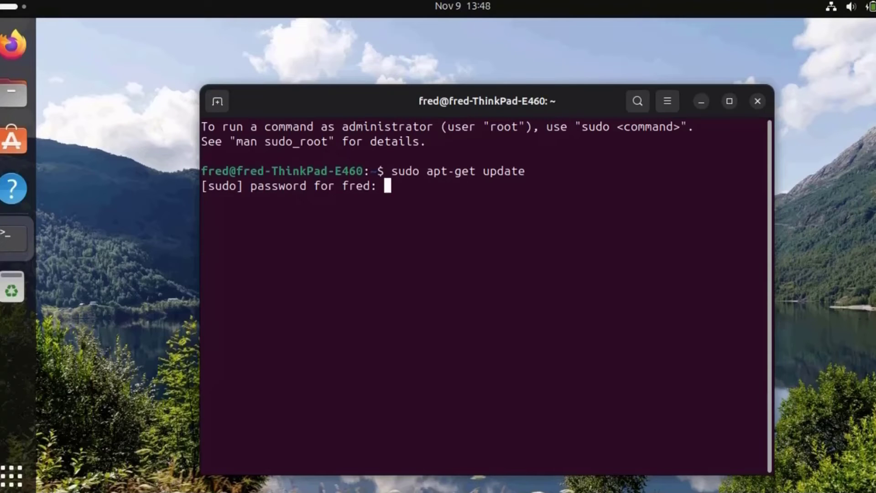
pyautogui.press('Return')
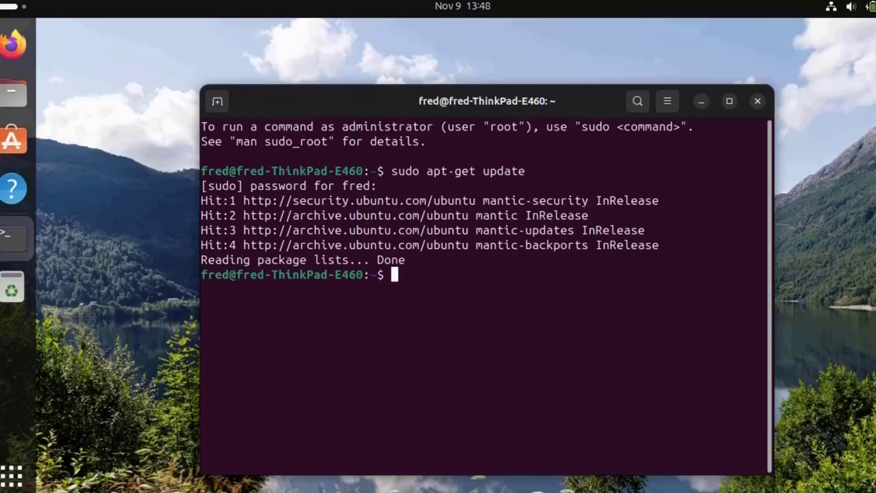
pyautogui.moveTo(758, 103)
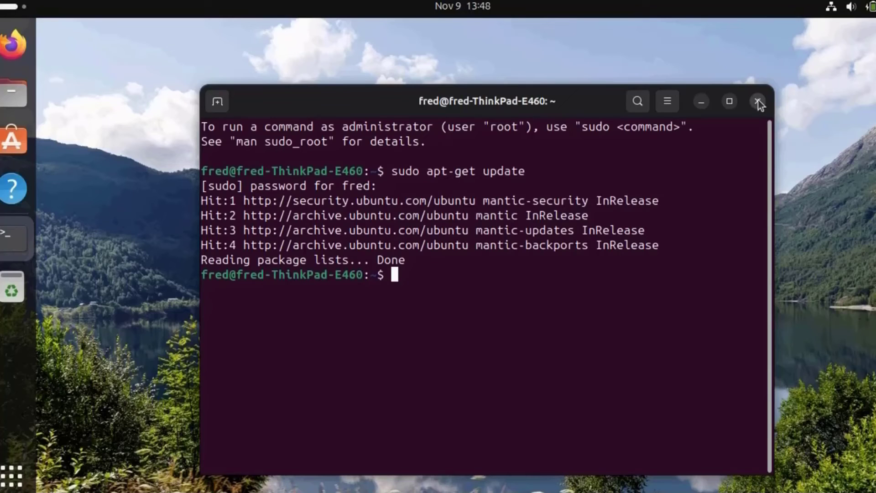